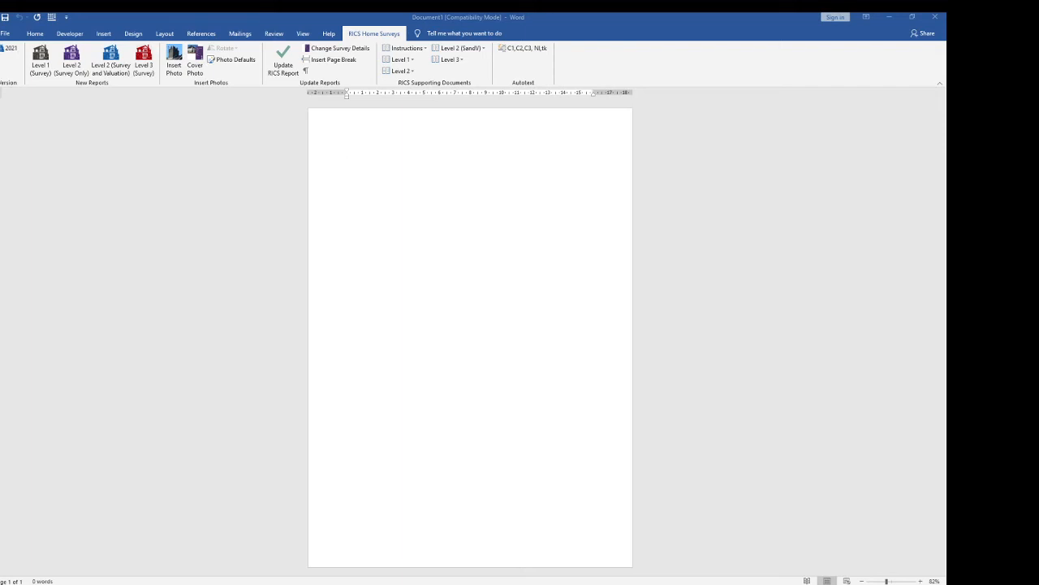
{"action": "mouse_move", "coordinate": [399, 370]}
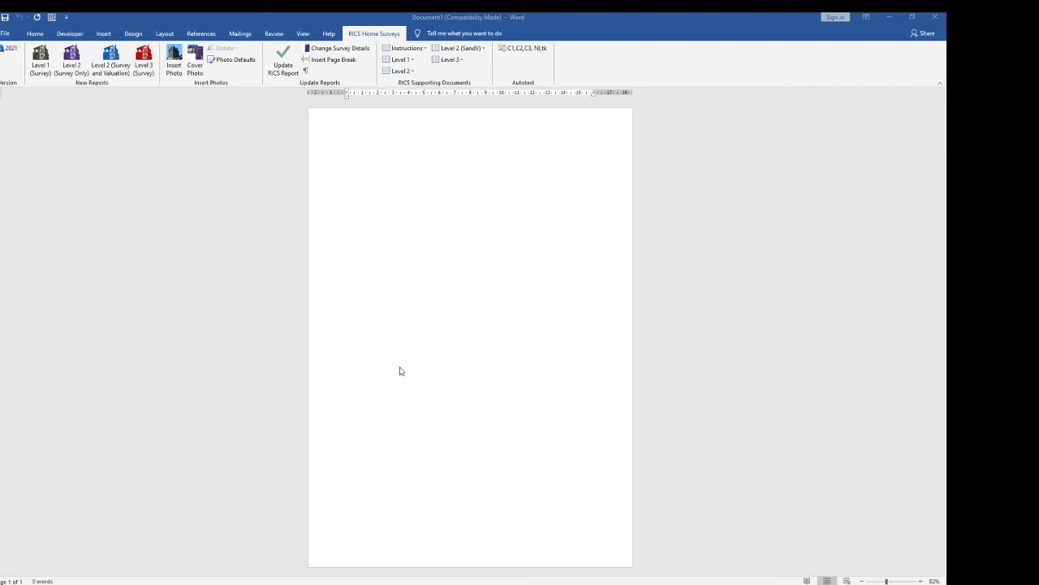
{"action": "mouse_move", "coordinate": [224, 224]}
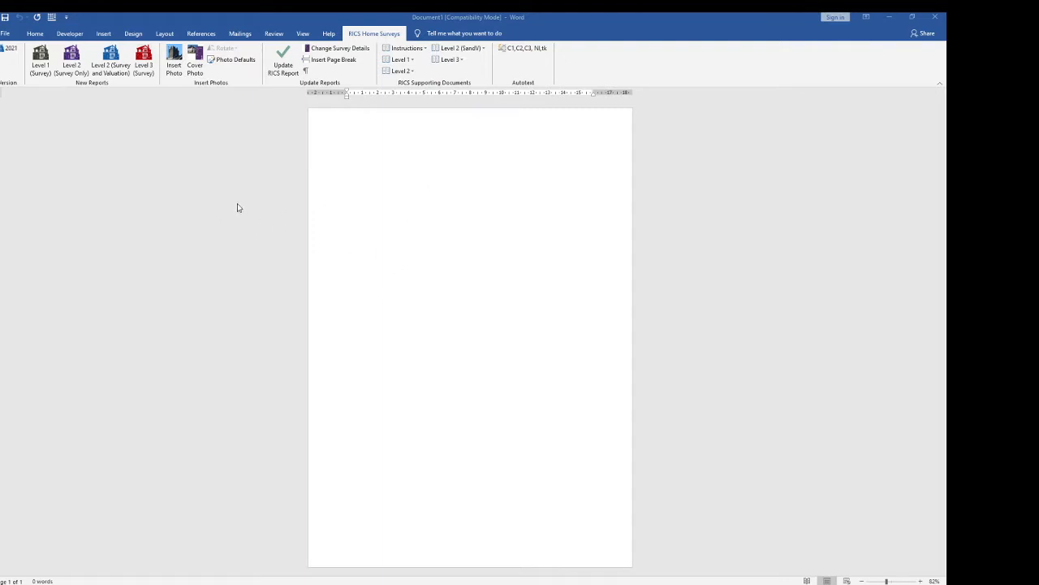
{"action": "mouse_move", "coordinate": [179, 138]}
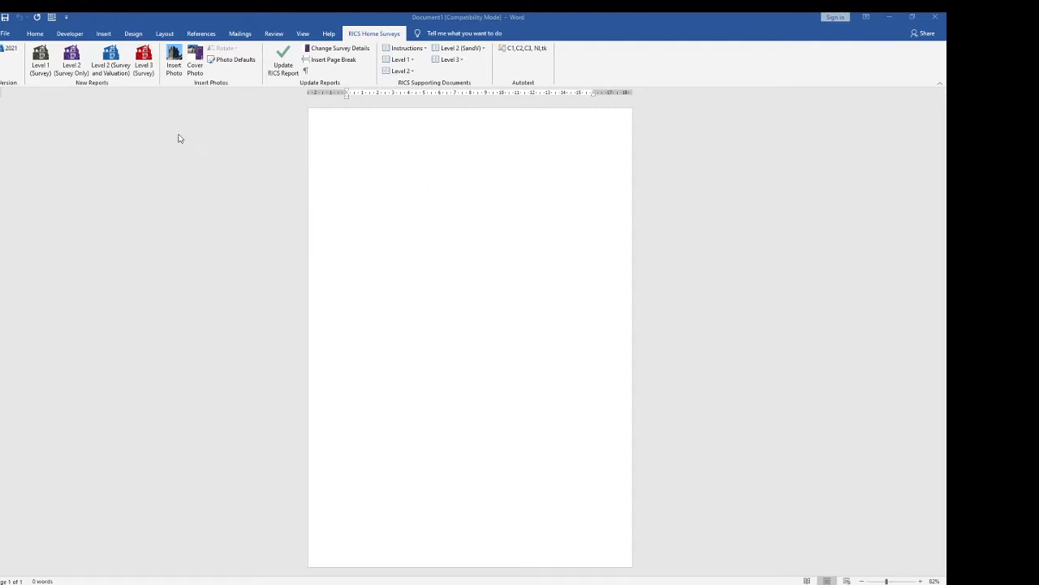
{"action": "mouse_move", "coordinate": [110, 65]}
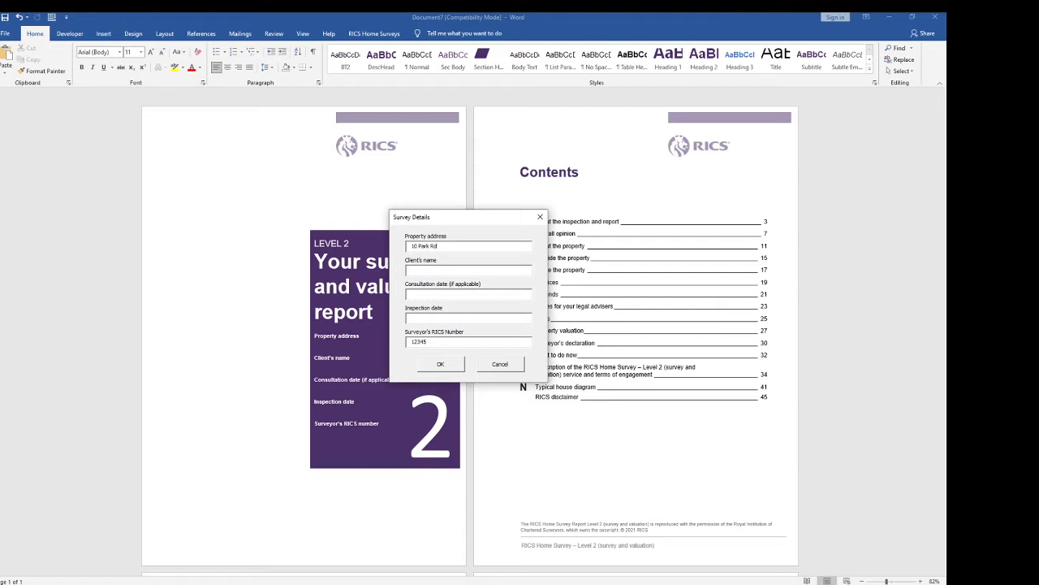
Enter client Brown, inspection date 2/3/21 and RICS number 123456, then apply them to the cover.
{"action": "type", "text": "Brown"}
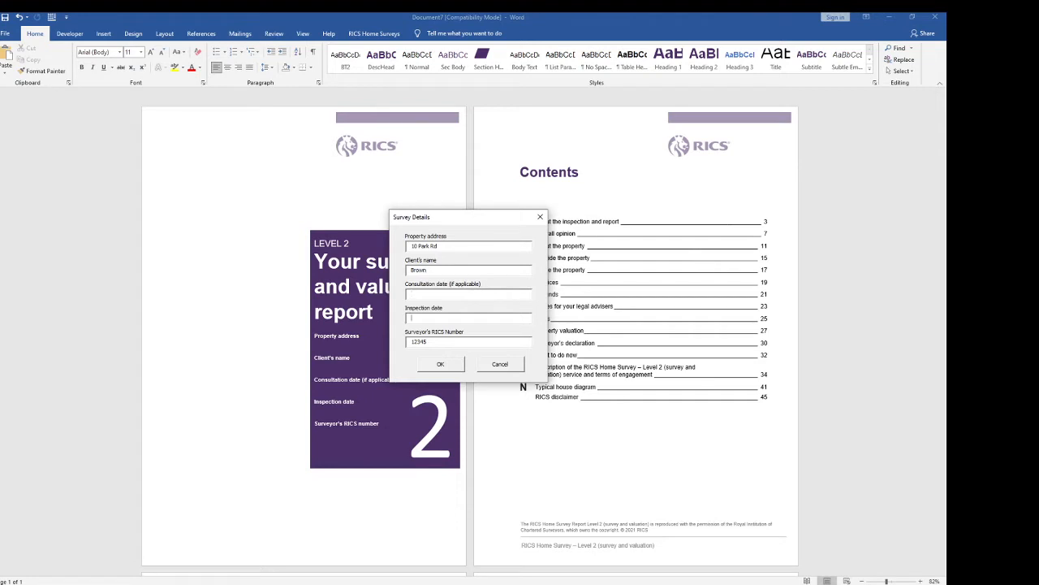
{"action": "type", "text": "2/3/2"}
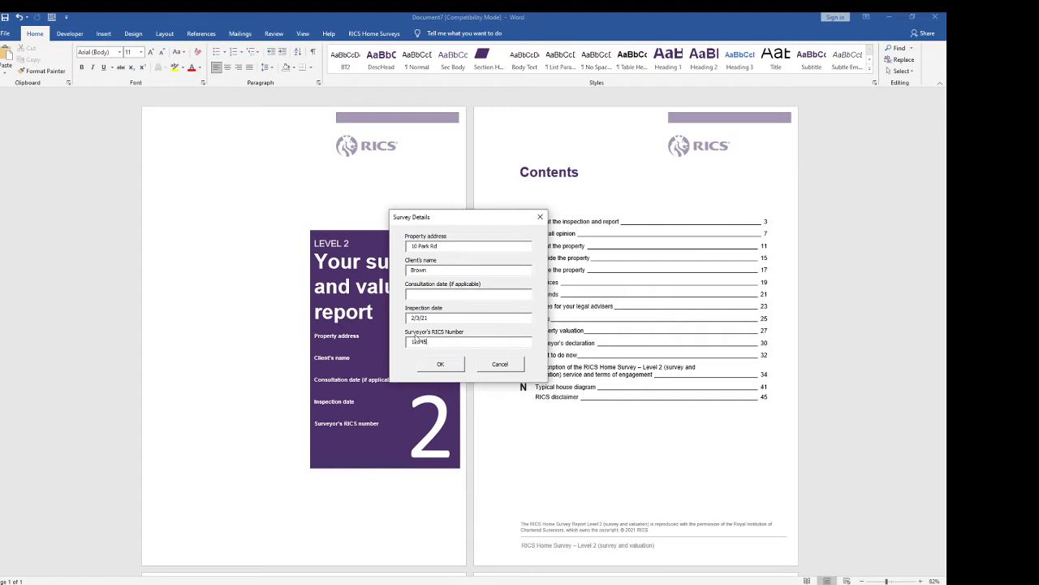
{"action": "type", "text": "123456"}
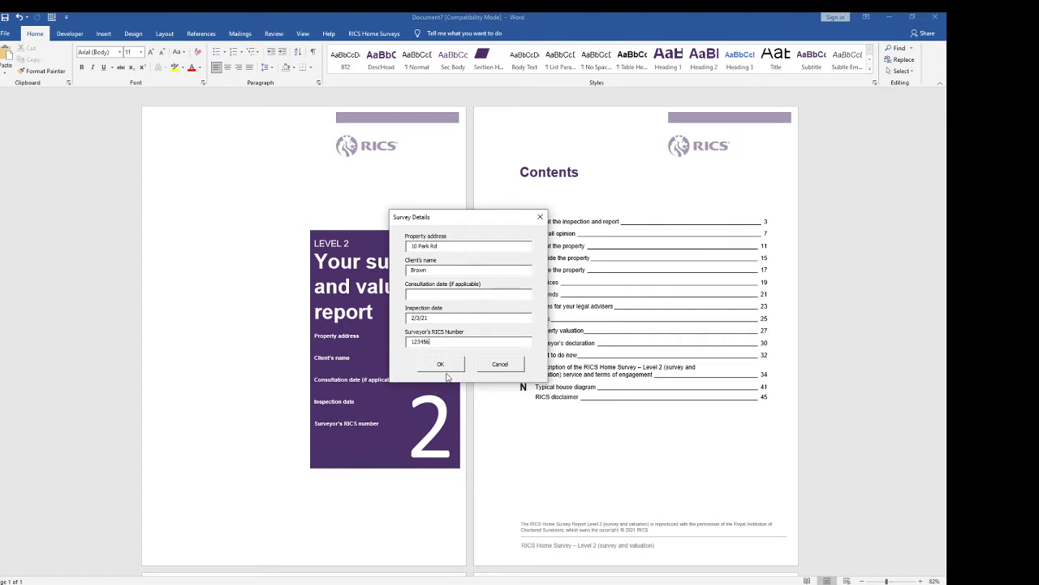
{"action": "mouse_move", "coordinate": [422, 364]}
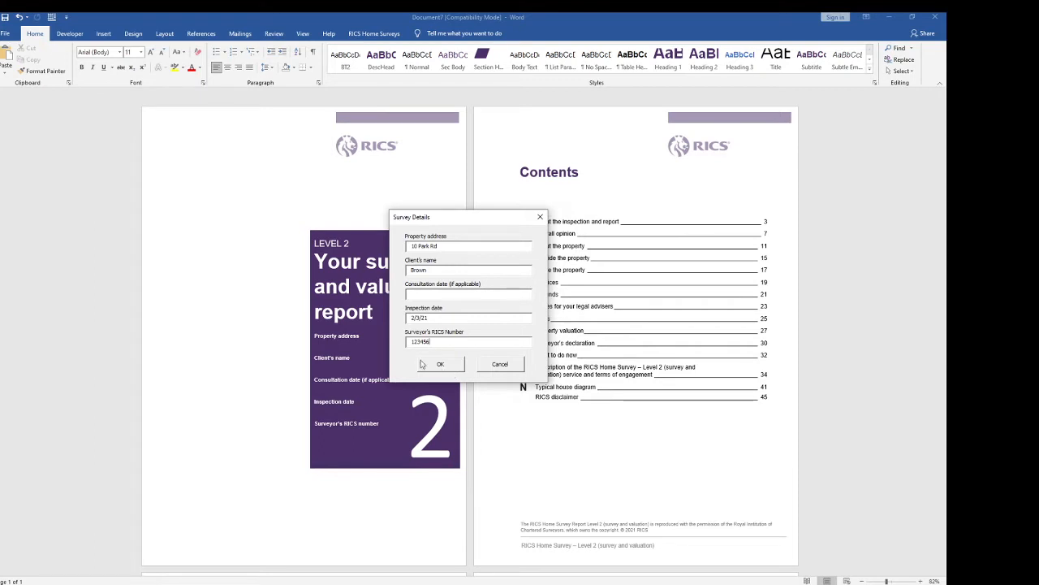
{"action": "left_click", "coordinate": [441, 364]}
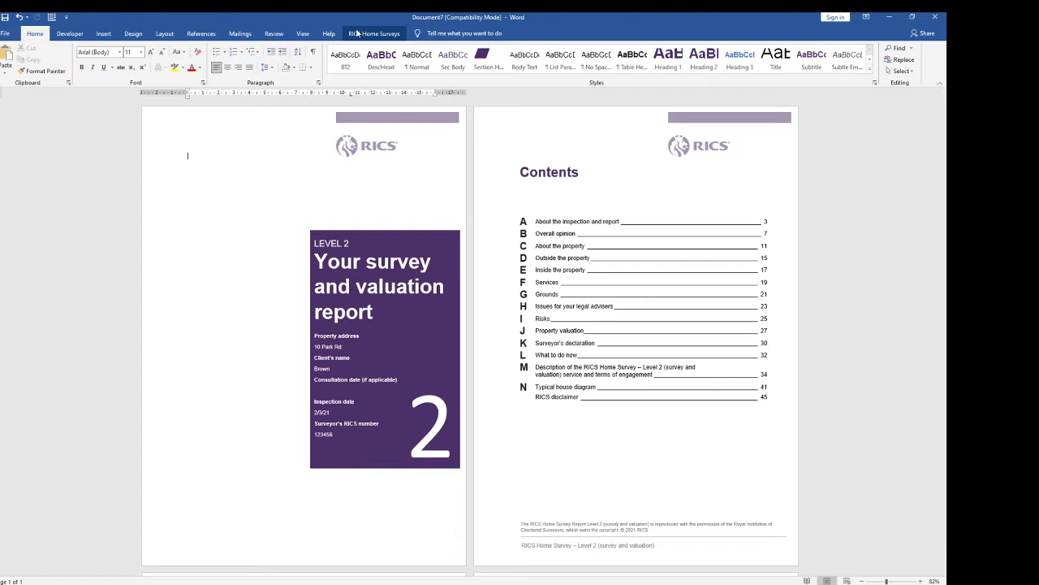
Choose the Single Landscape Photo cover layout from the RICS Home Surveys Cover Photo options.
{"action": "left_click", "coordinate": [374, 33]}
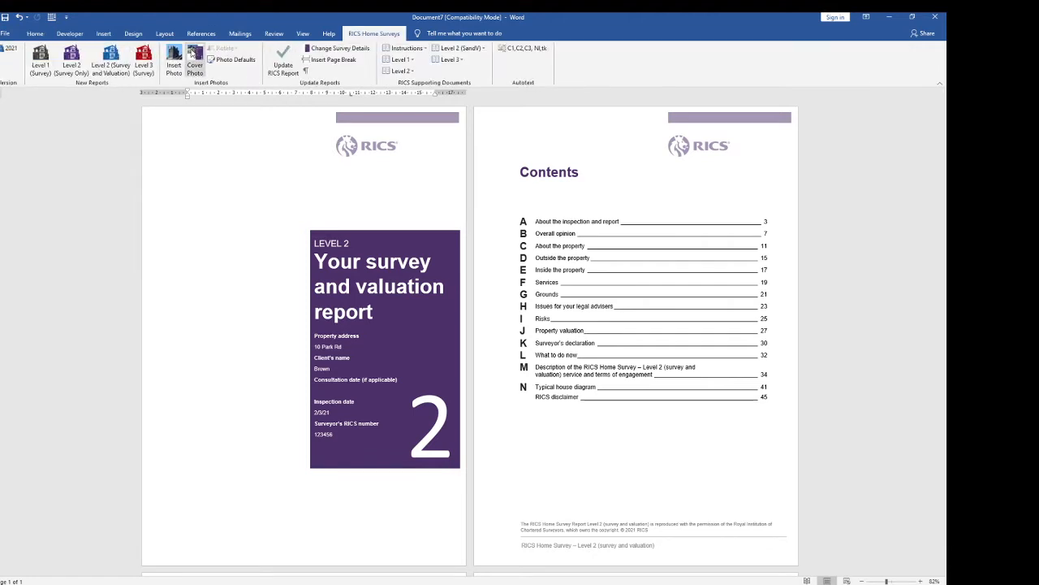
{"action": "left_click", "coordinate": [195, 64]}
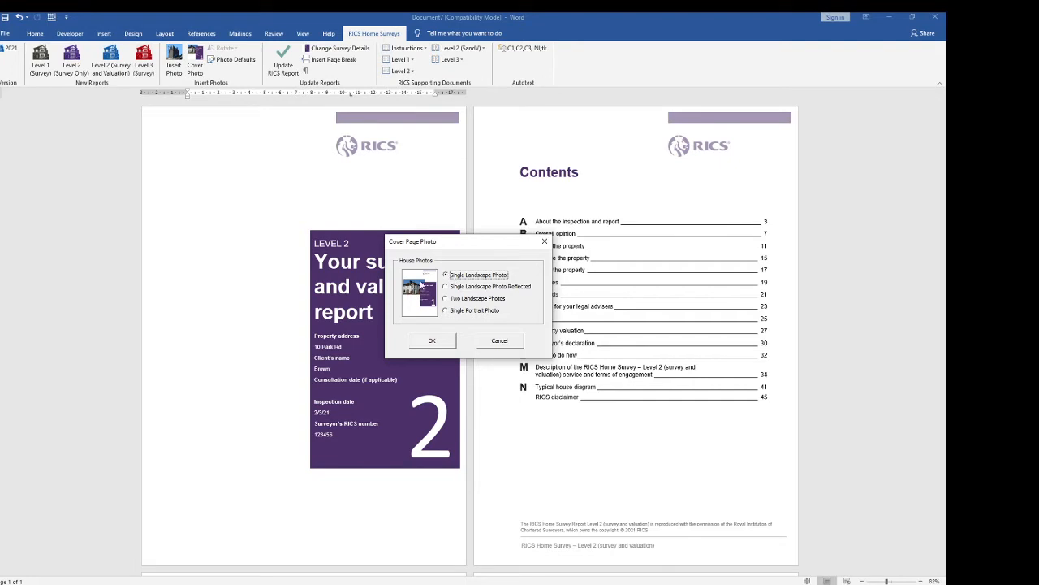
{"action": "left_click", "coordinate": [445, 286]}
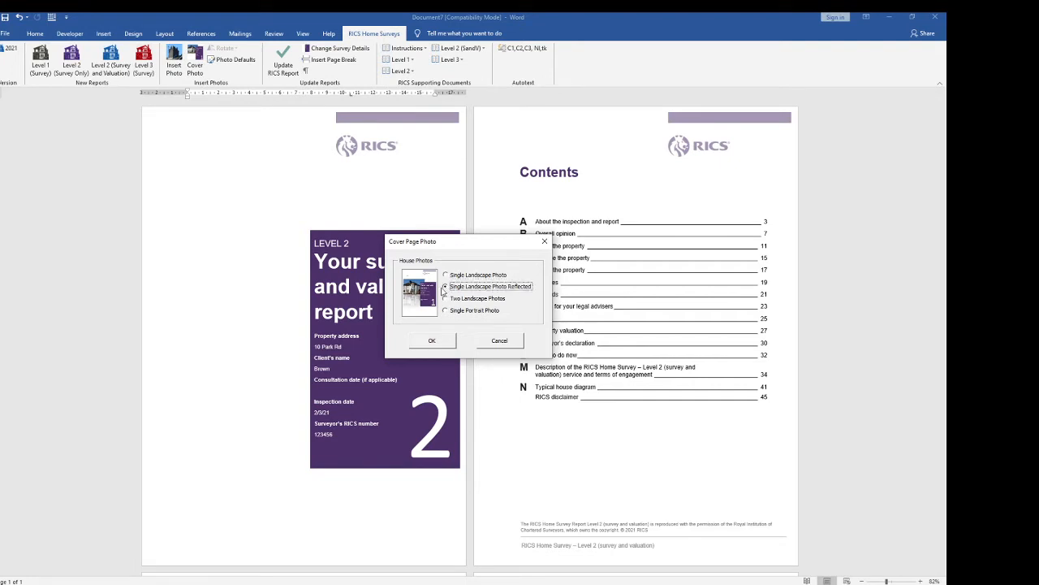
{"action": "left_click", "coordinate": [445, 285]}
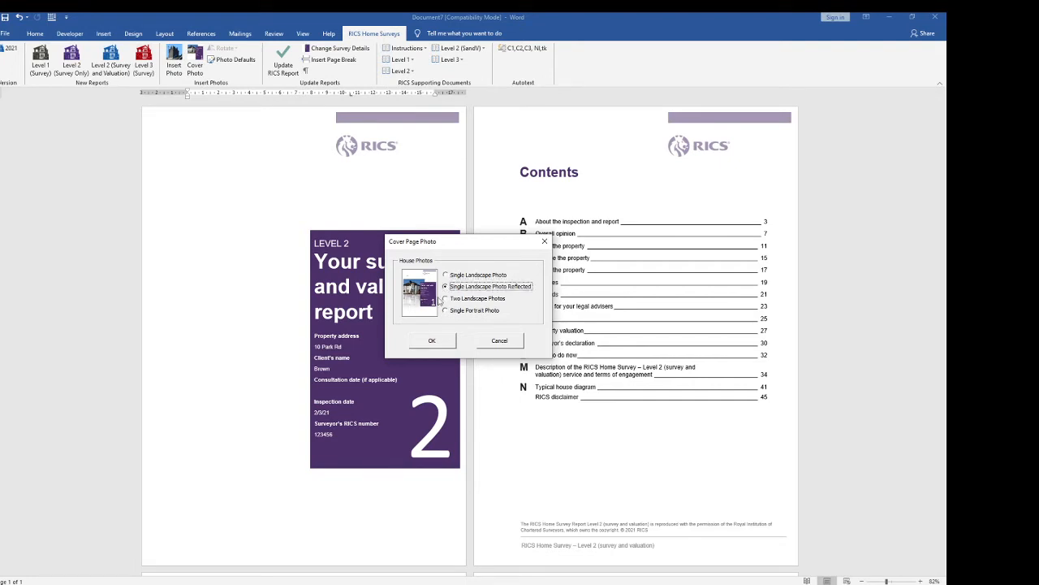
{"action": "left_click", "coordinate": [445, 299]}
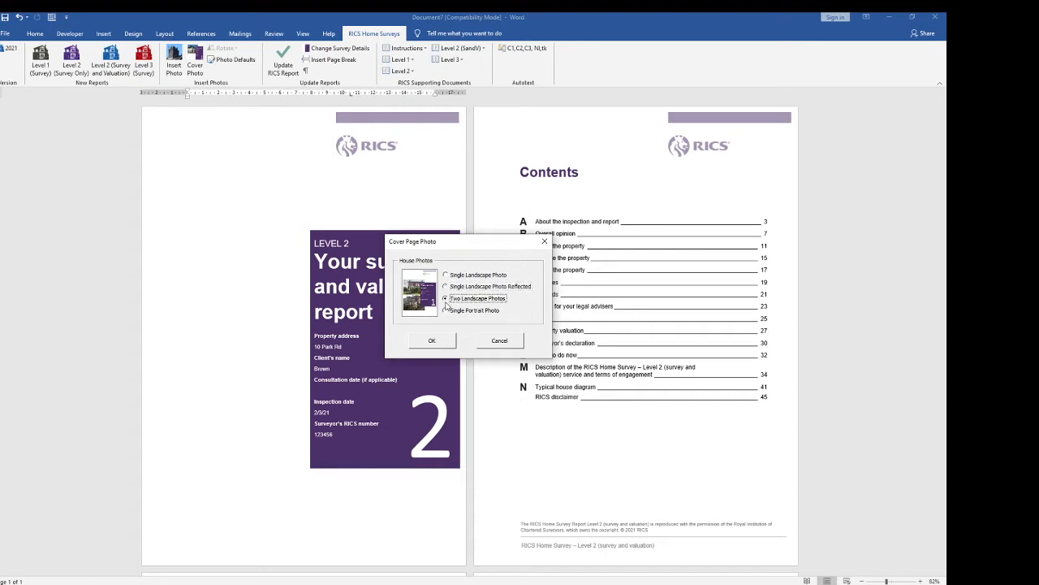
{"action": "left_click", "coordinate": [445, 311]}
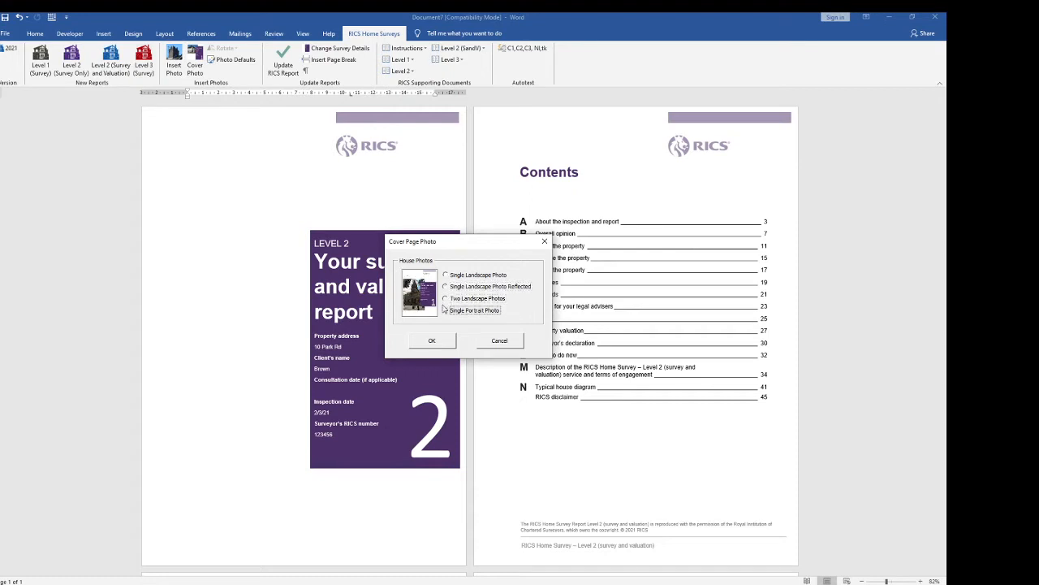
{"action": "left_click", "coordinate": [445, 275]}
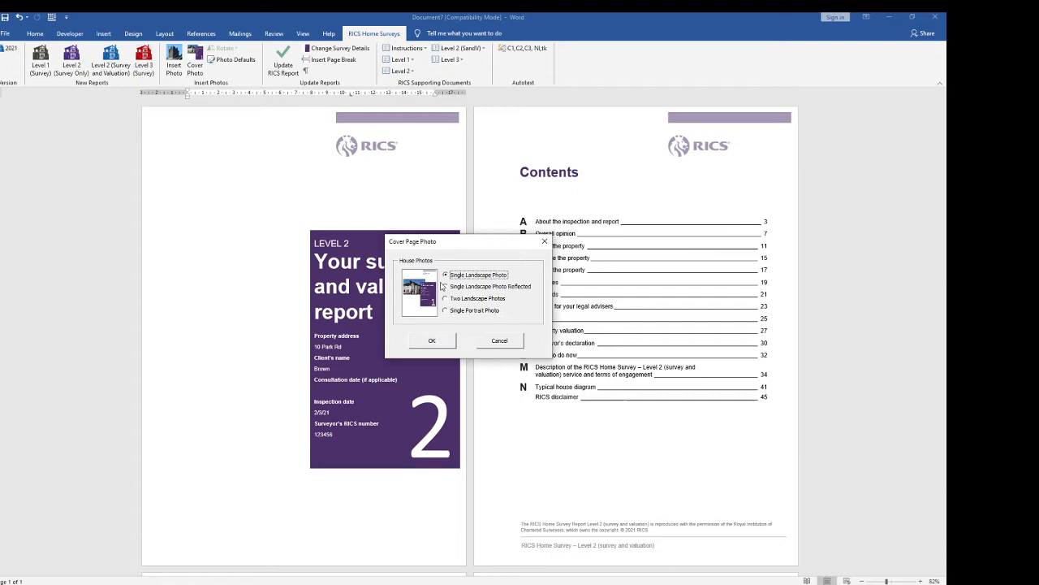
{"action": "left_click", "coordinate": [432, 341]}
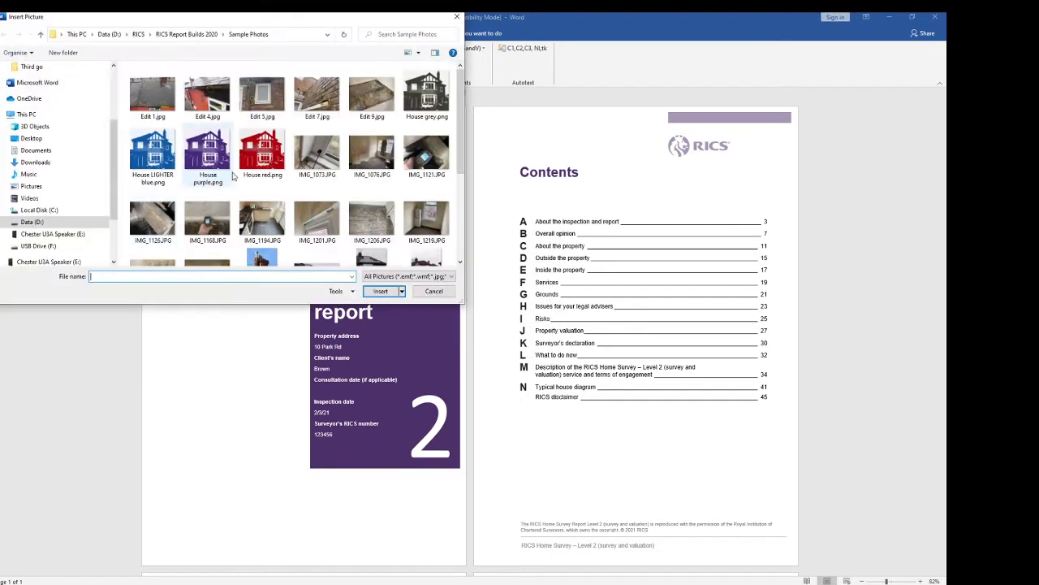
Insert the Rich 5.jpg house photo onto the report cover.
{"action": "scroll", "scroll_direction": "down", "scroll_amount": 3}
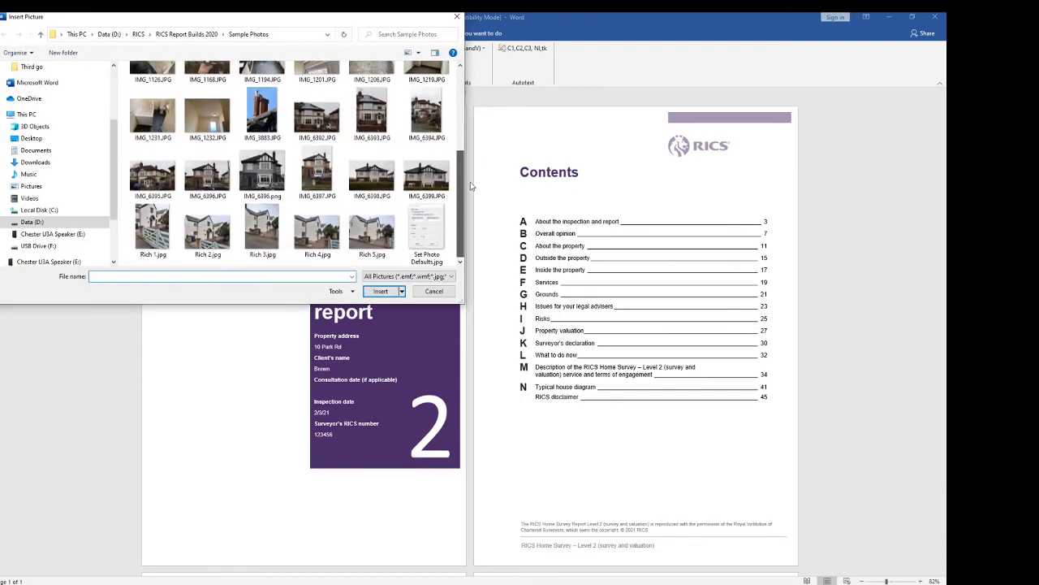
{"action": "left_click", "coordinate": [372, 228]}
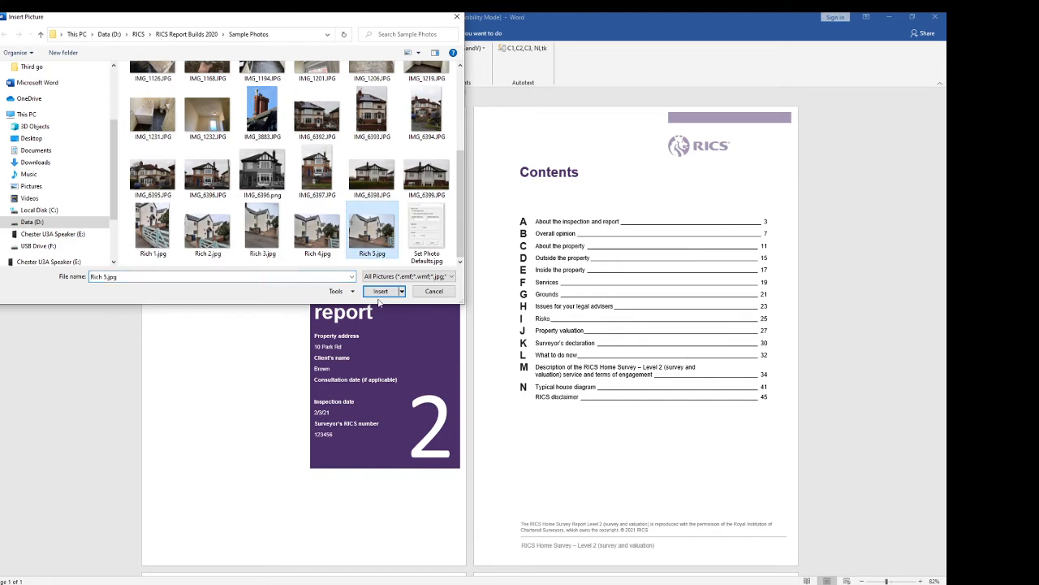
{"action": "left_click", "coordinate": [380, 291]}
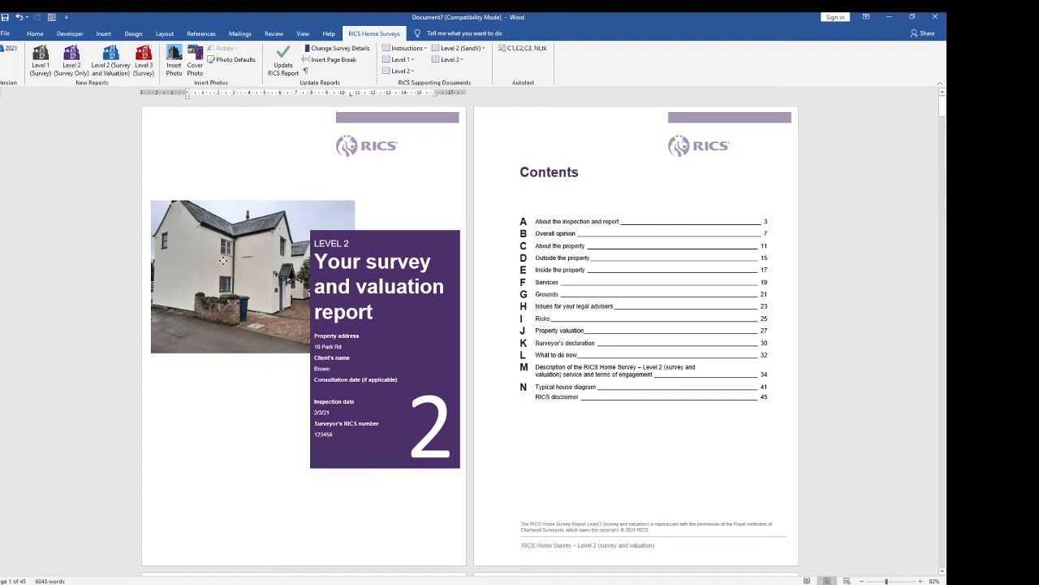
{"action": "left_click", "coordinate": [231, 276]}
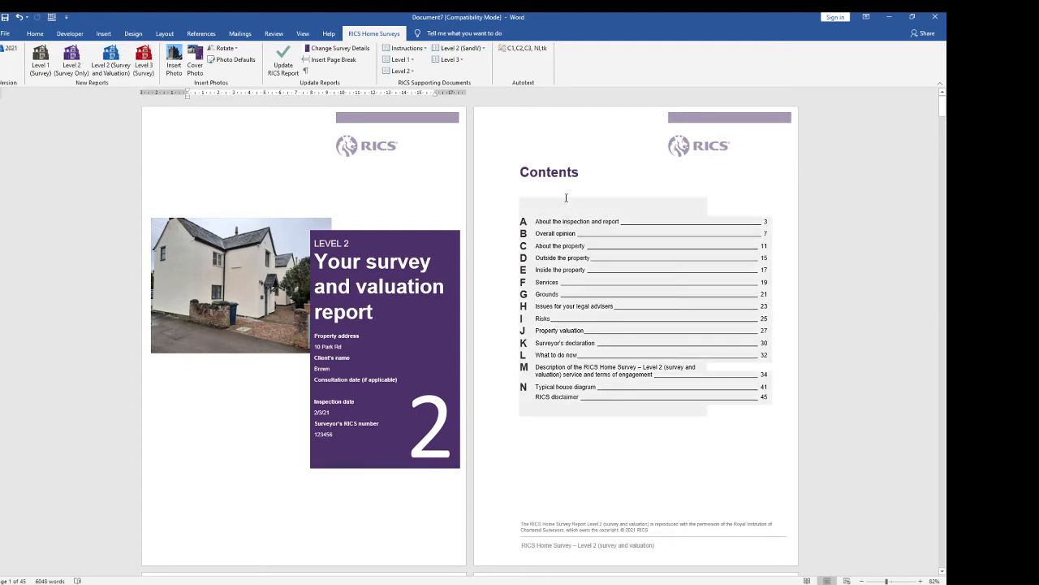
{"action": "mouse_move", "coordinate": [555, 234]}
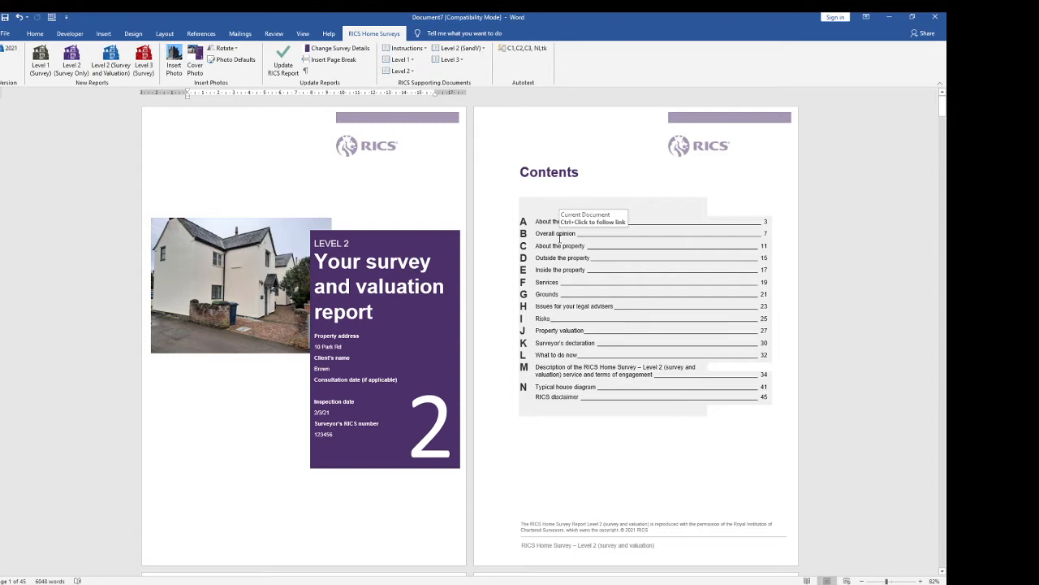
{"action": "mouse_move", "coordinate": [539, 231]}
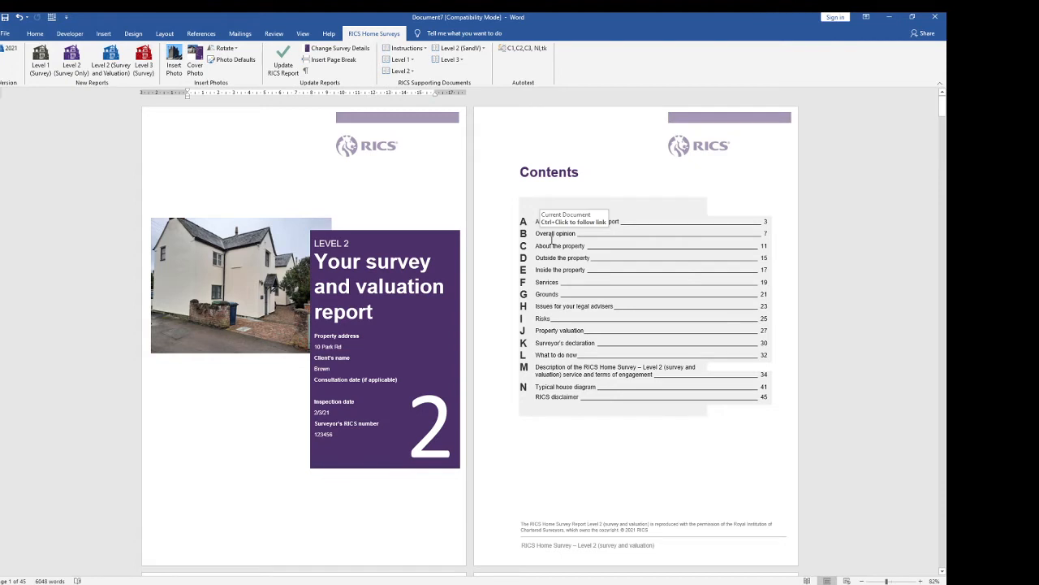
{"action": "mouse_move", "coordinate": [700, 244]}
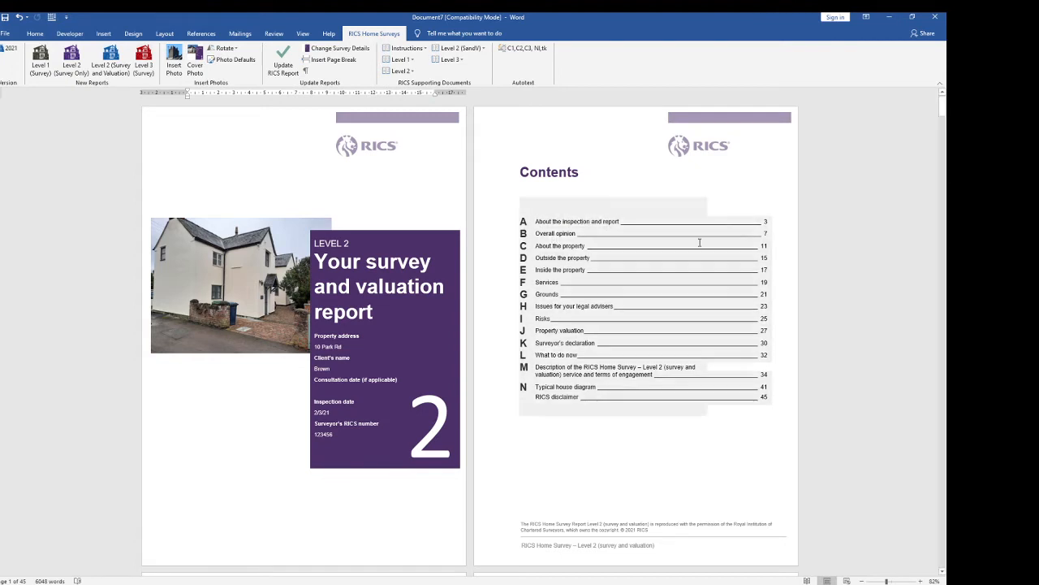
{"action": "mouse_move", "coordinate": [568, 233]}
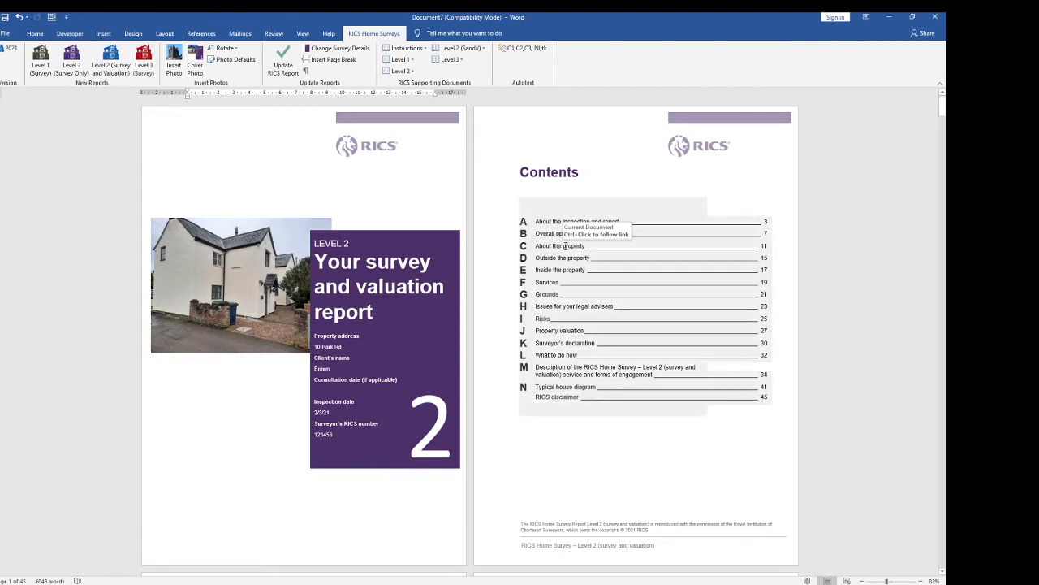
{"action": "mouse_move", "coordinate": [557, 227]}
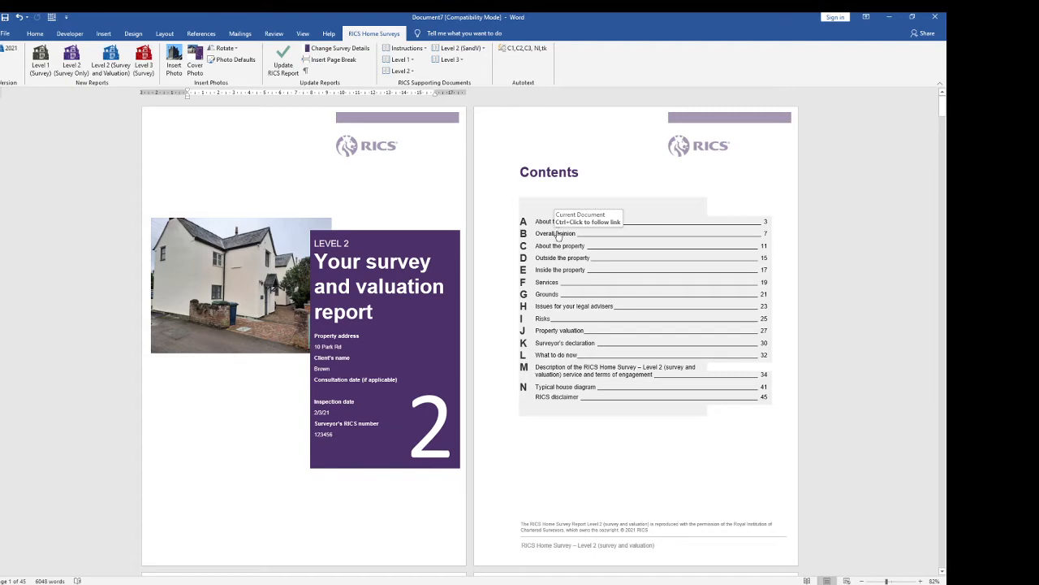
Jump to Overall opinion from the Contents and scroll through section B to section C.
{"action": "left_click", "coordinate": [556, 234]}
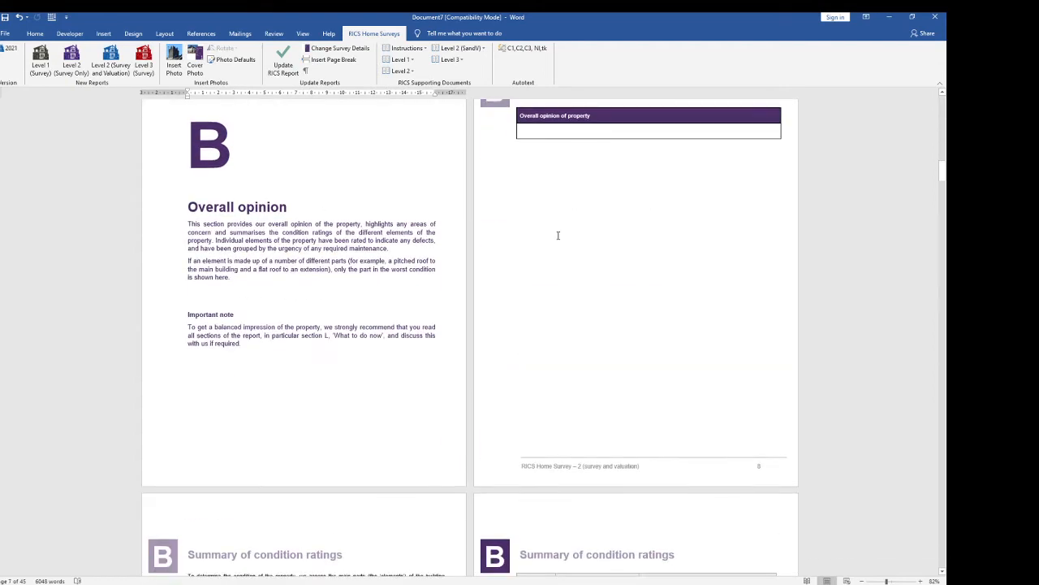
{"action": "scroll", "scroll_direction": "down", "scroll_amount": 3}
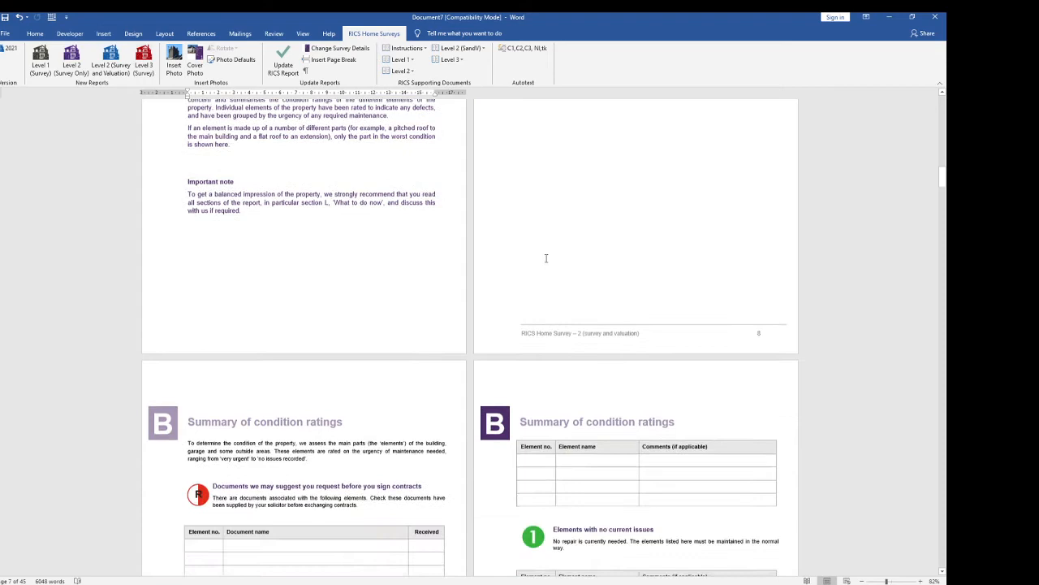
{"action": "scroll", "scroll_direction": "down", "scroll_amount": 3}
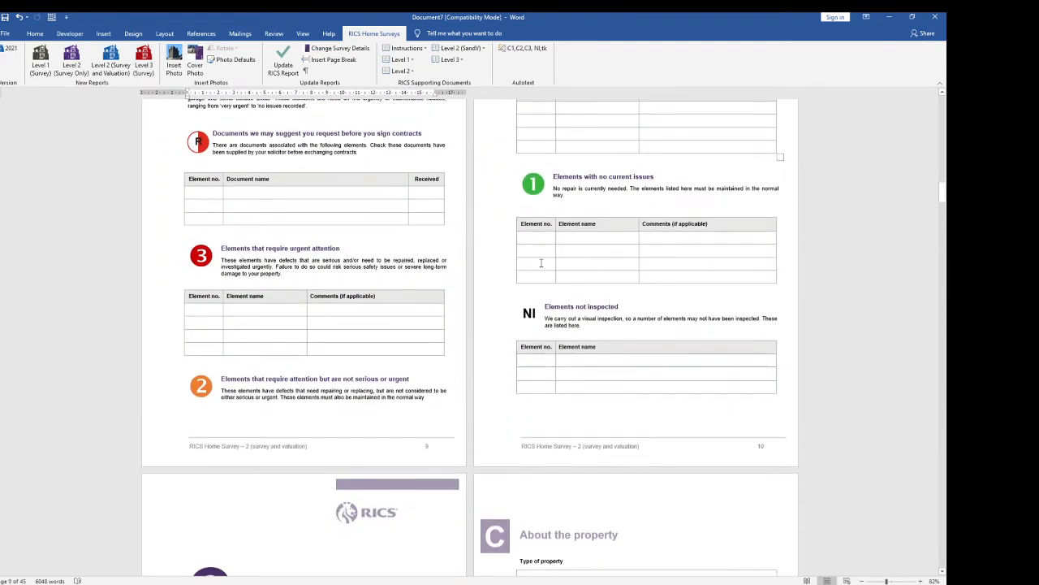
{"action": "scroll", "scroll_direction": "down", "scroll_amount": 3}
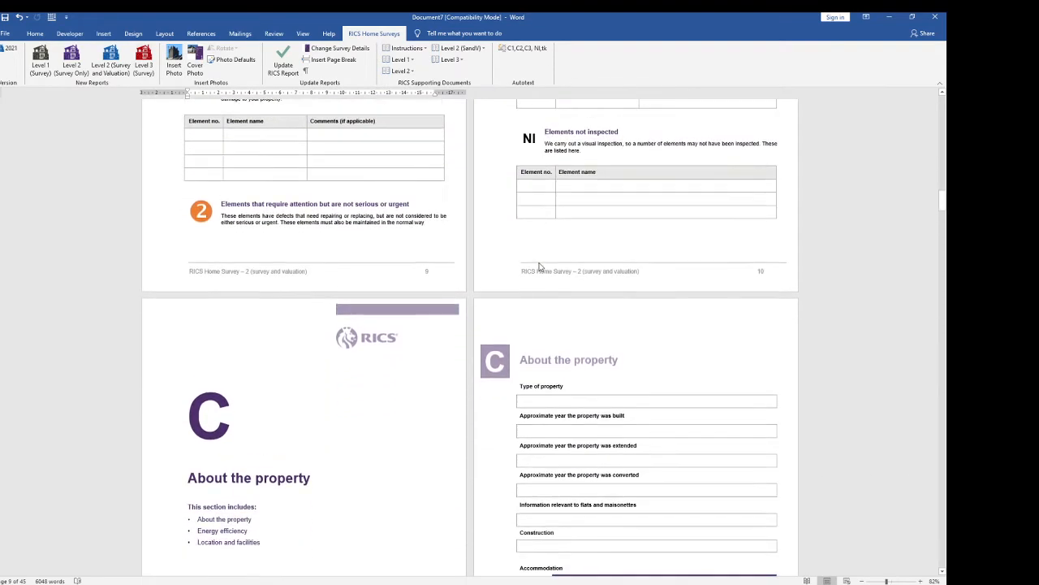
{"action": "scroll", "scroll_direction": "down", "scroll_amount": 3}
{"action": "type", "text": "tk"}
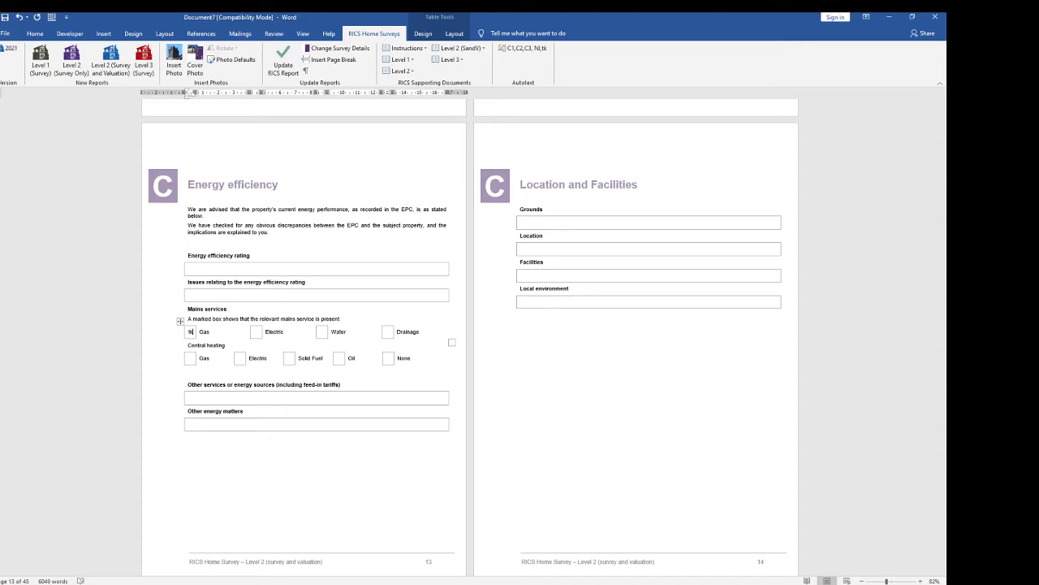
Tick Gas under mains services and Electric under central heating on the Energy efficiency page.
{"action": "left_click", "coordinate": [279, 396]}
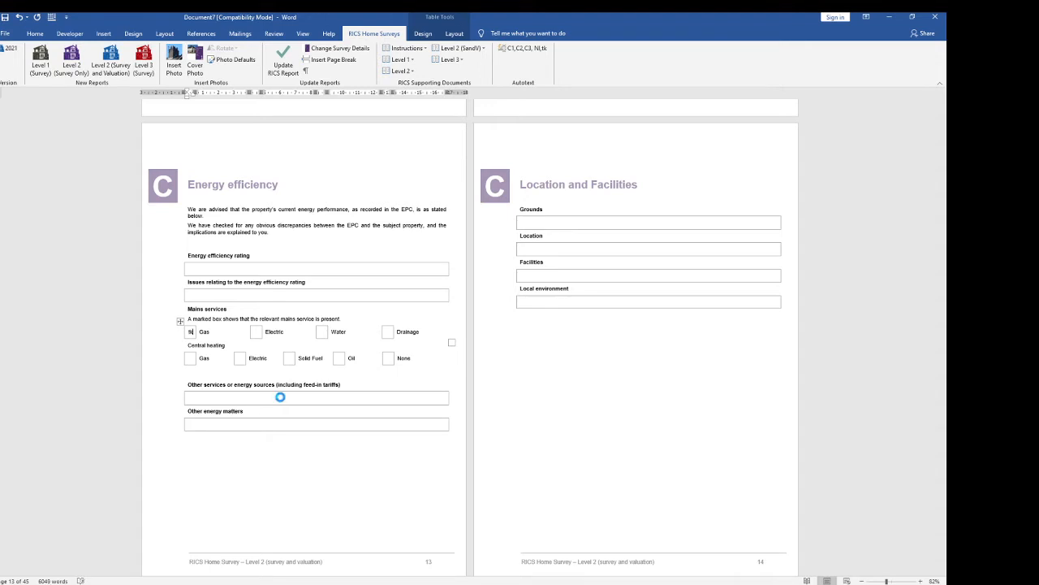
{"action": "left_click", "coordinate": [190, 331]}
{"action": "type", "text": "tk"}
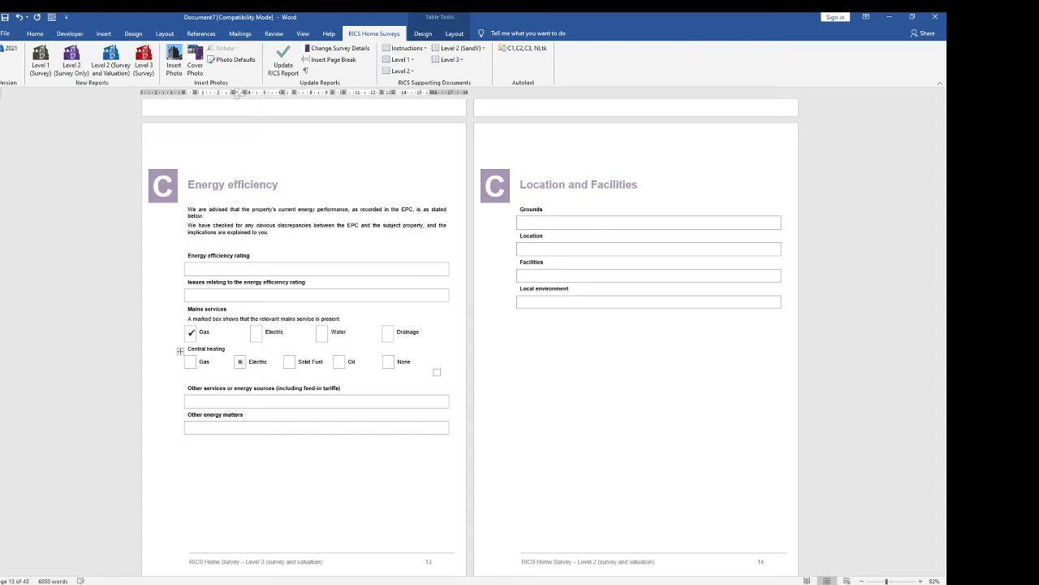
{"action": "left_click", "coordinate": [240, 360]}
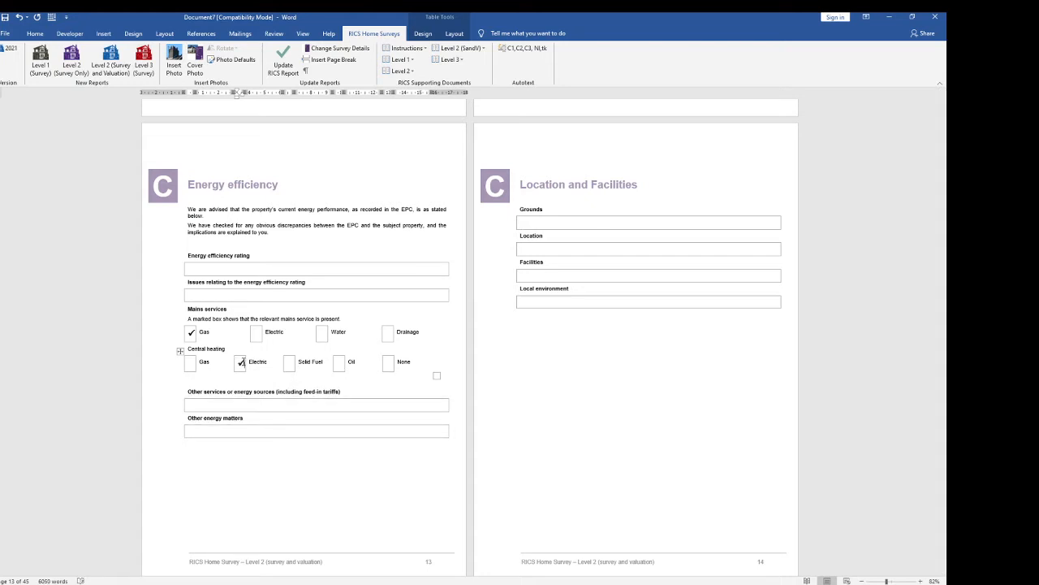
{"action": "scroll", "scroll_direction": "down", "scroll_amount": 3}
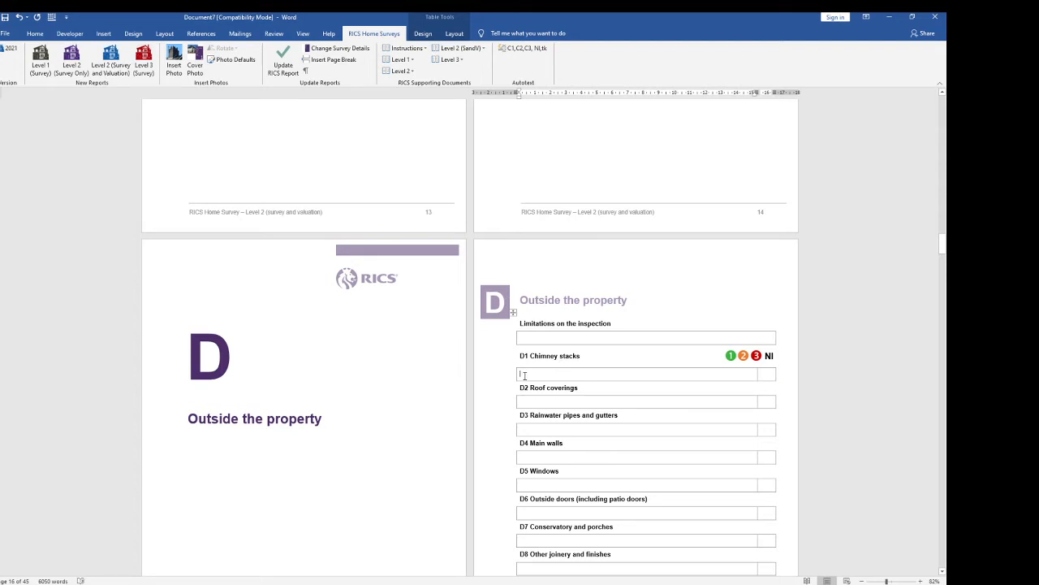
Insert the d1 and D1a AutoText chimney stack paragraphs into the D1 box with condition rating 3.
{"action": "type", "text": "d"}
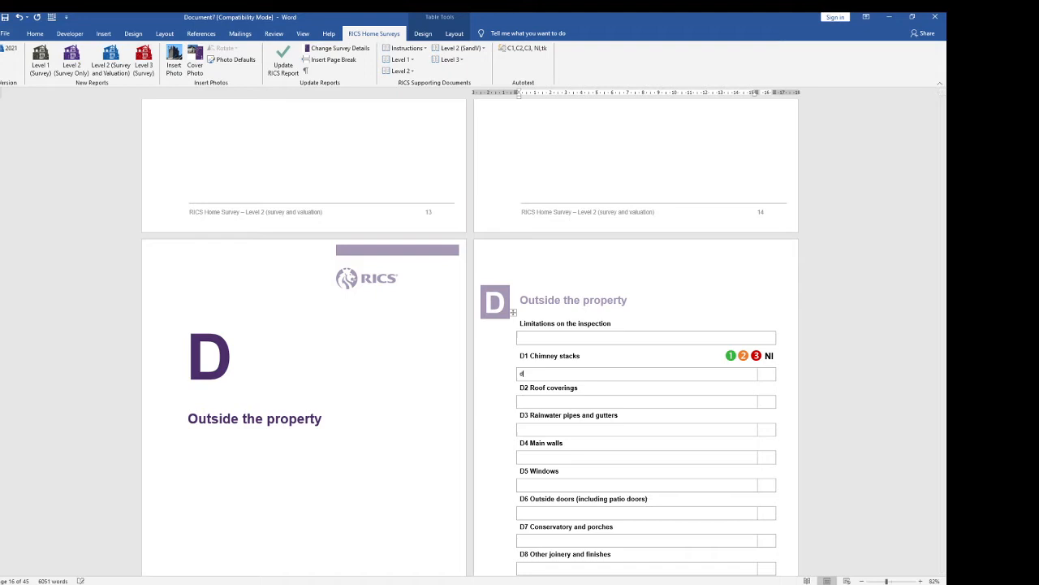
{"action": "type", "text": "1"}
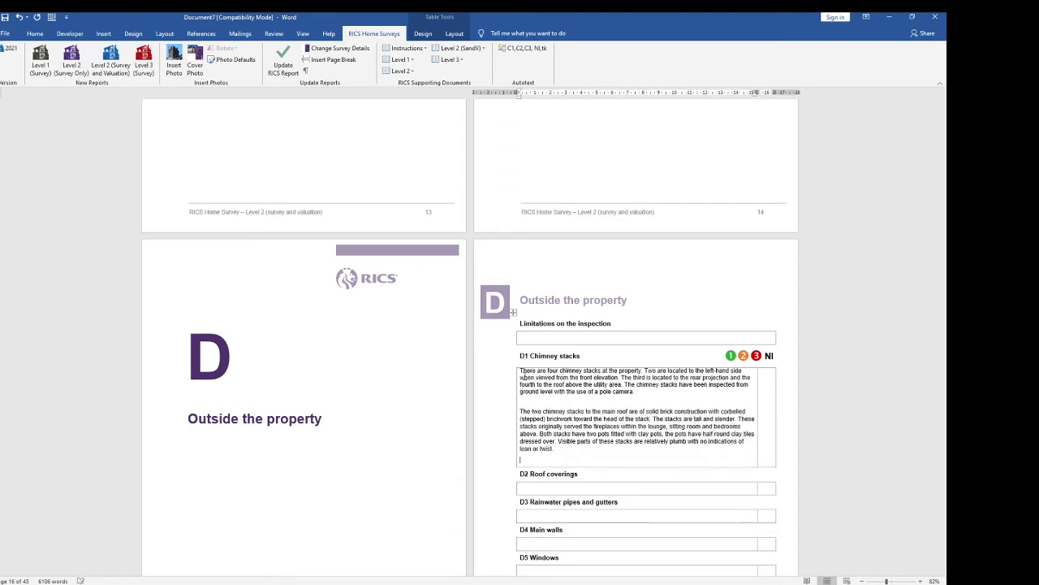
{"action": "type", "text": "d"}
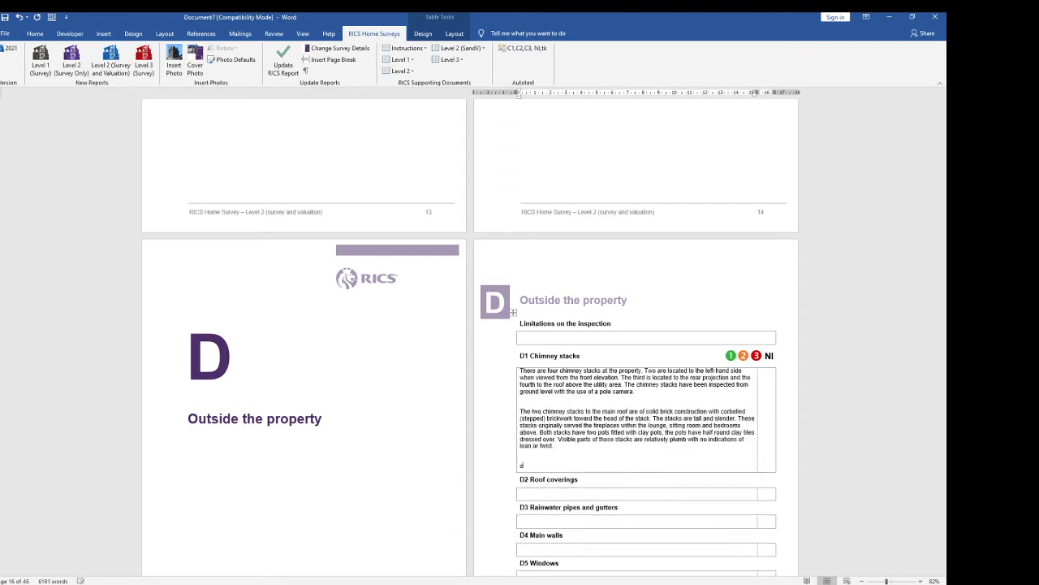
{"action": "type", "text": "1"}
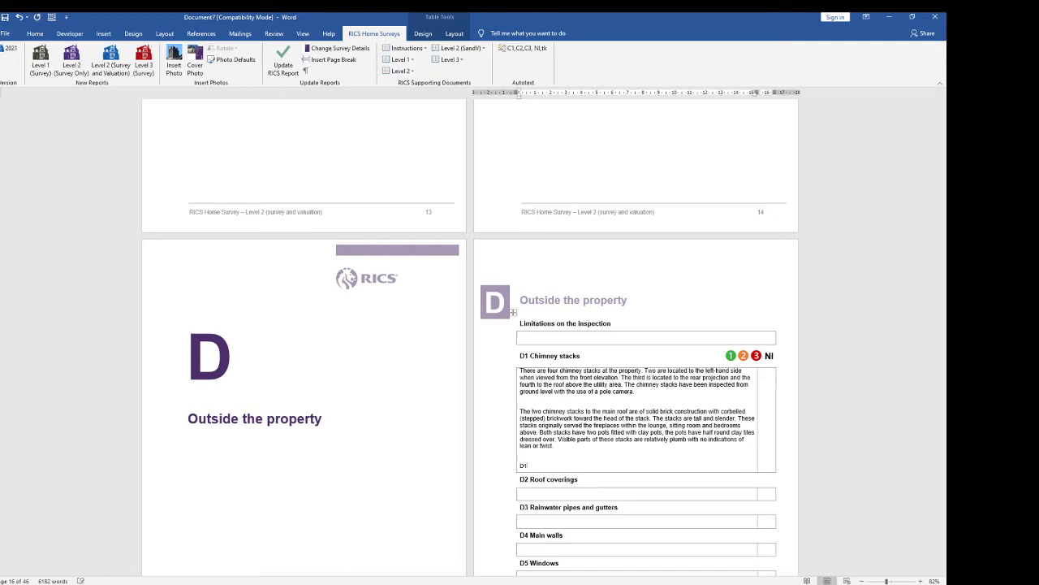
{"action": "type", "text": "D1a"}
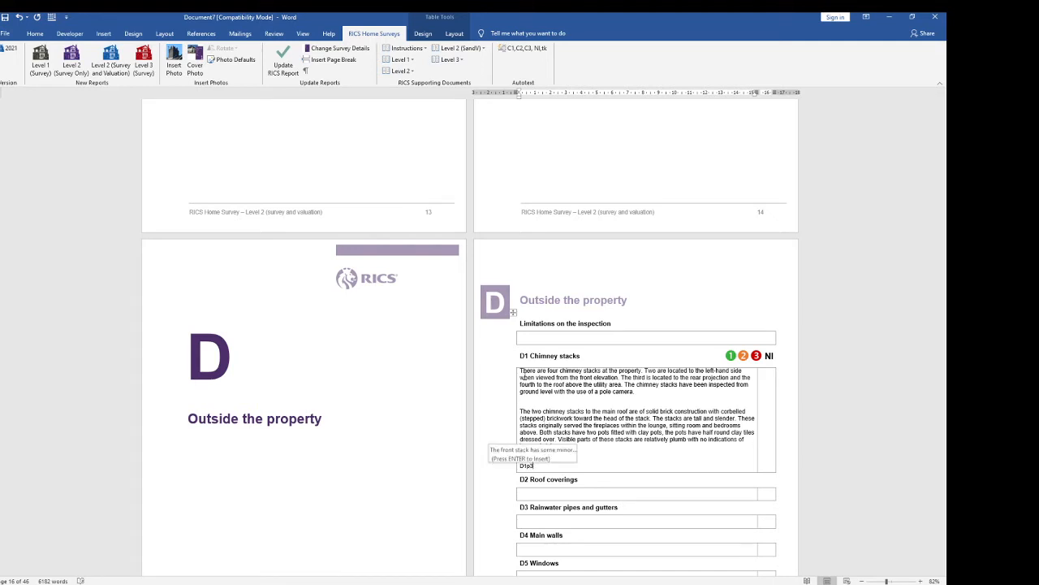
{"action": "key", "text": "enter"}
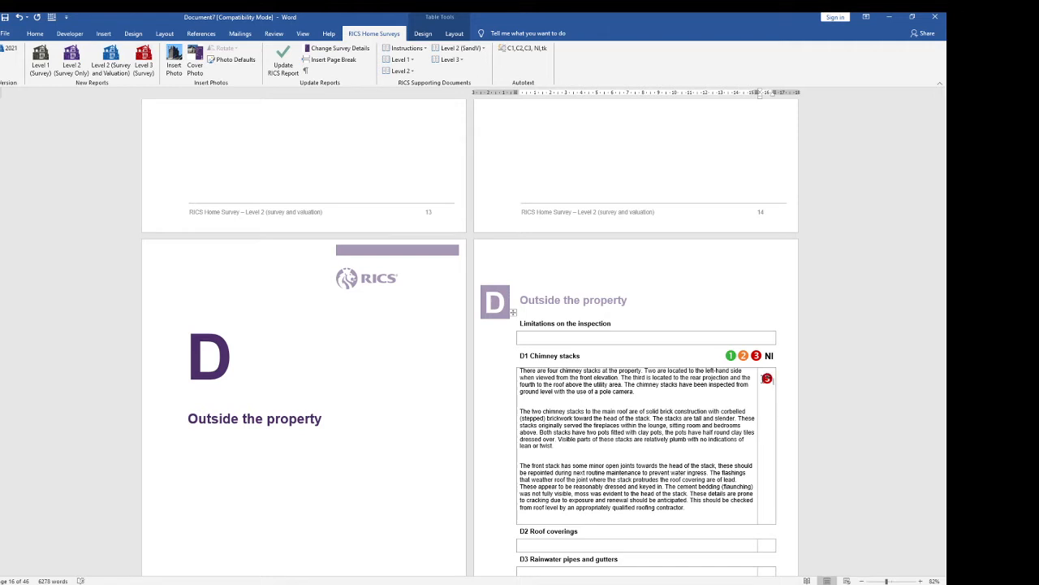
{"action": "scroll", "scroll_direction": "down", "scroll_amount": 3}
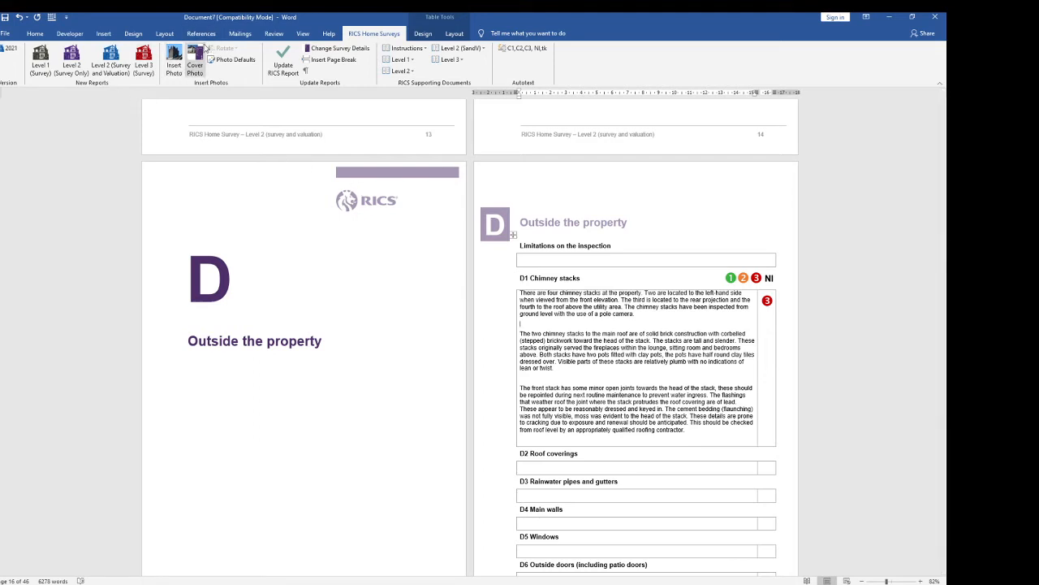
Set the default photo Standard Width to 10 and update the photo defaults.
{"action": "left_click", "coordinate": [231, 58]}
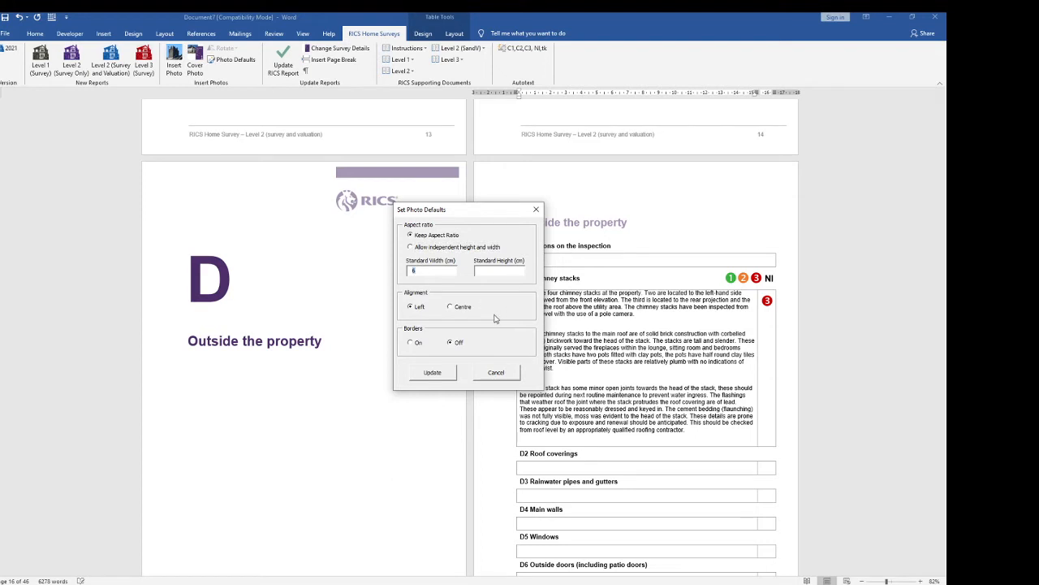
{"action": "mouse_move", "coordinate": [463, 328]}
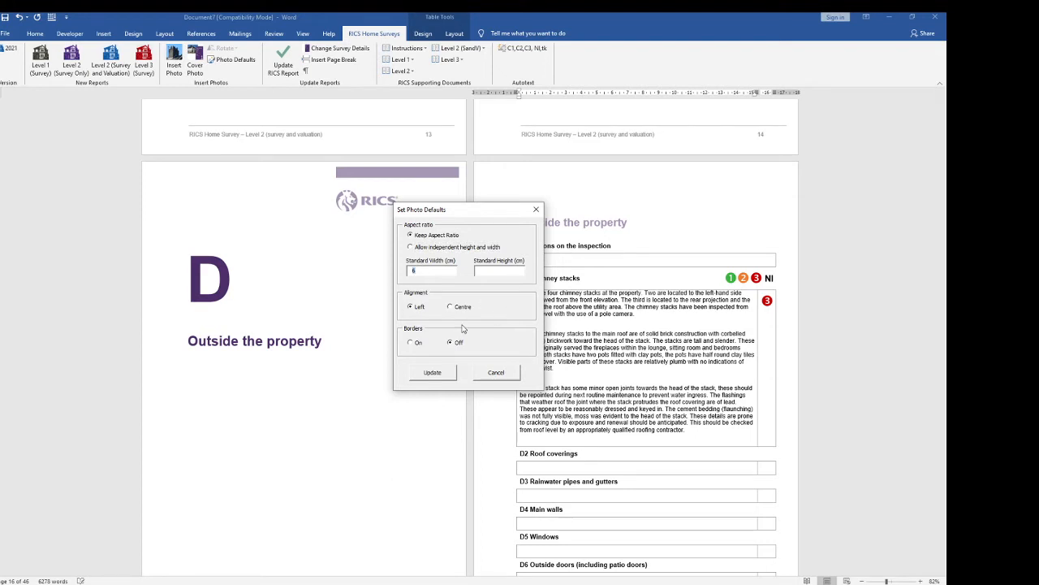
{"action": "type", "text": "10"}
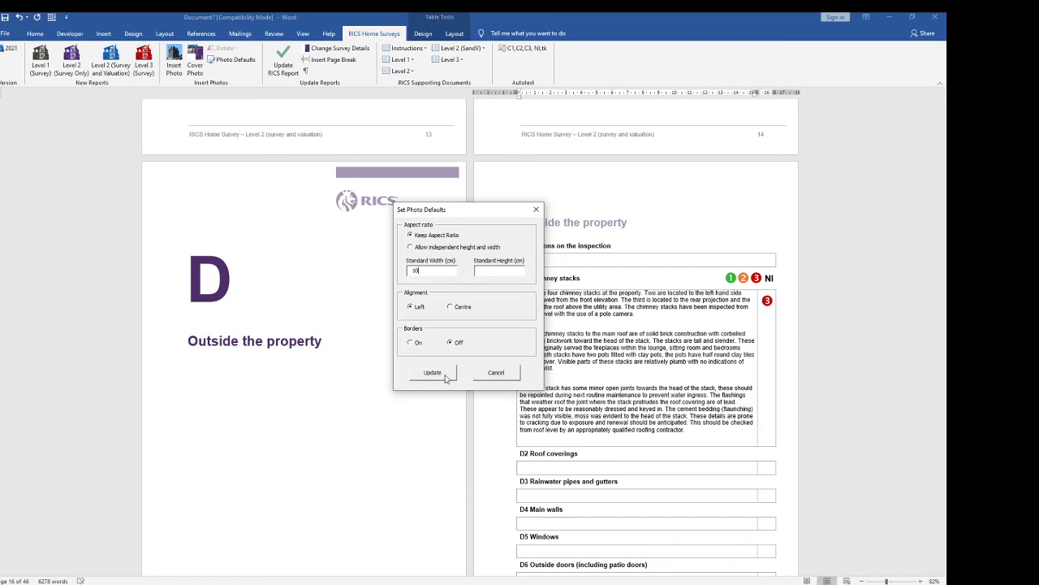
{"action": "left_click", "coordinate": [432, 372]}
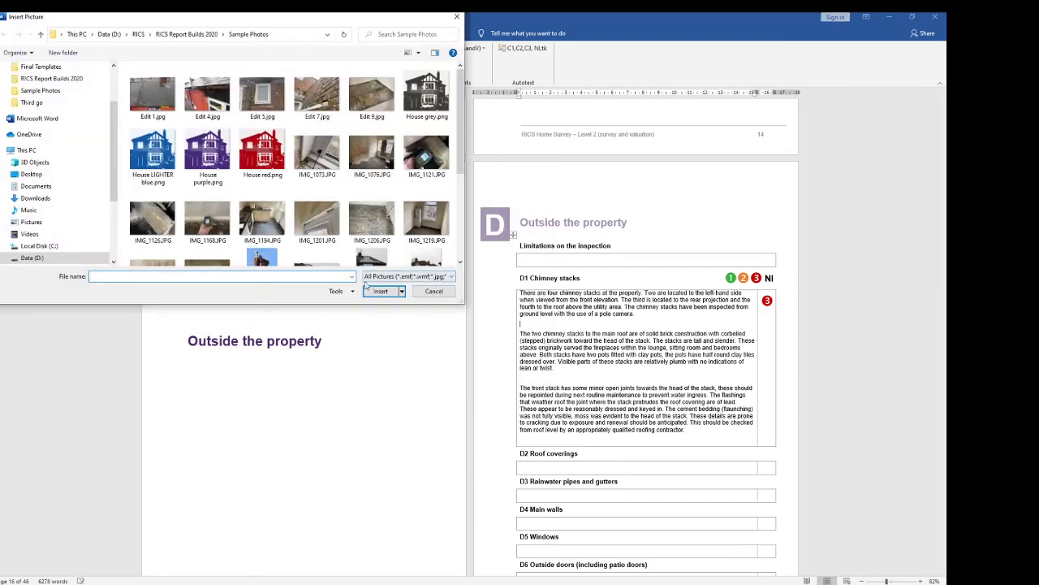
Insert the IMG_1883.JPG chimney photo into the D1 Chimney stacks text.
{"action": "scroll", "scroll_direction": "down", "scroll_amount": 3}
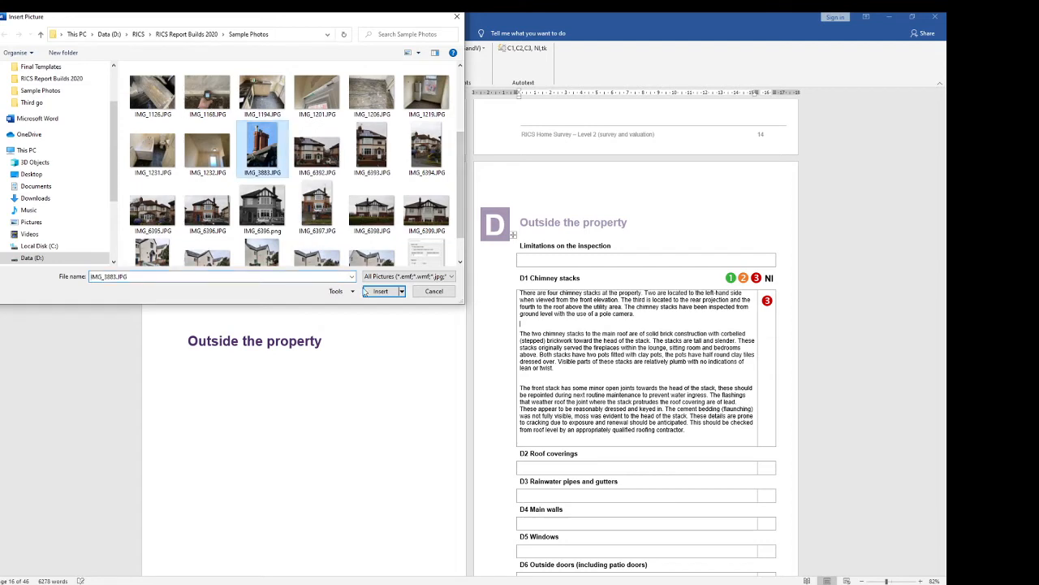
{"action": "left_click", "coordinate": [380, 290]}
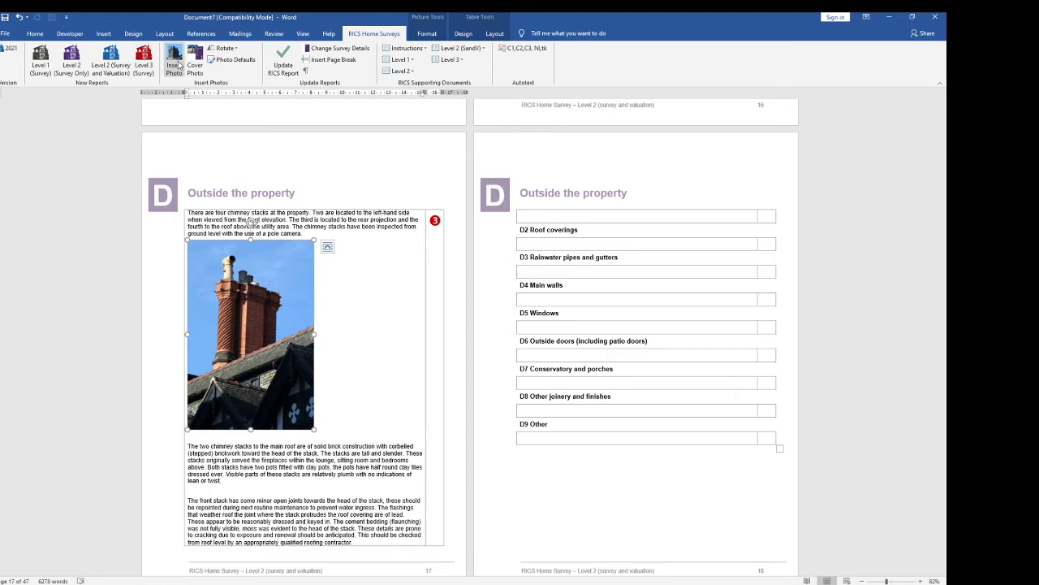
{"action": "mouse_move", "coordinate": [174, 64]}
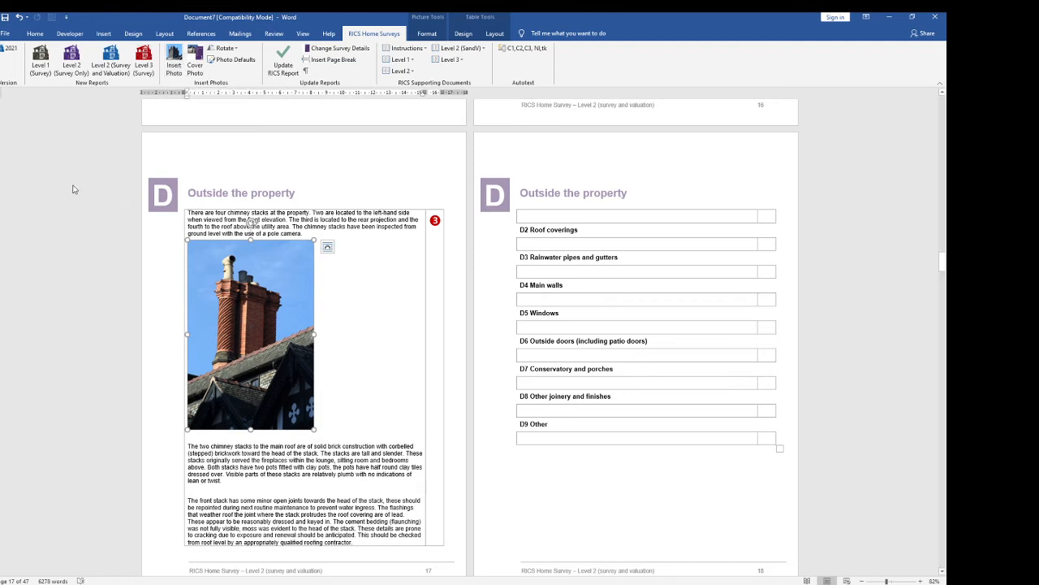
Adjust the chimney photo's text wrapping and remove it from the D1 box.
{"action": "right_click", "coordinate": [251, 333]}
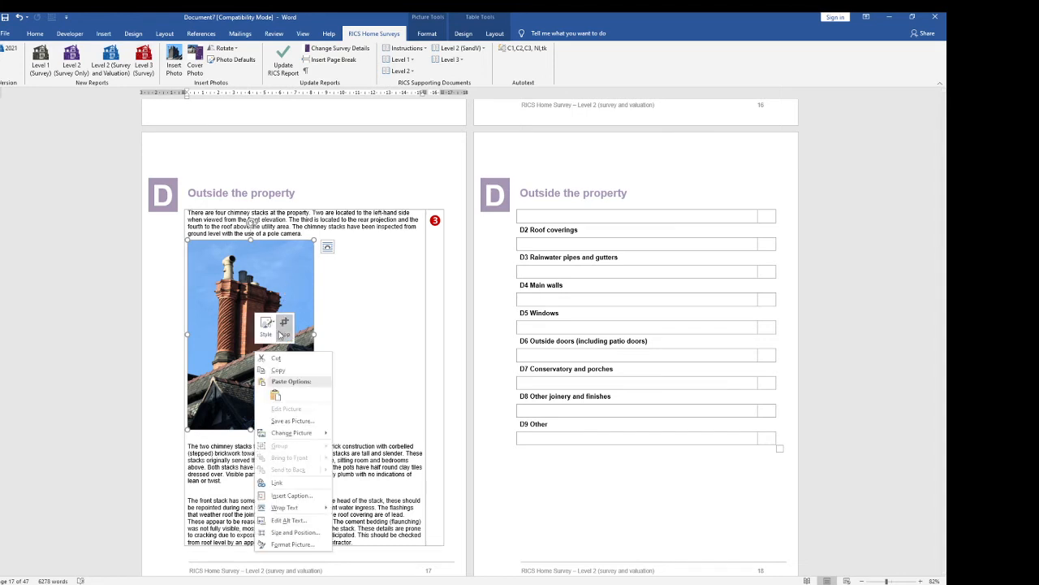
{"action": "left_click", "coordinate": [286, 506]}
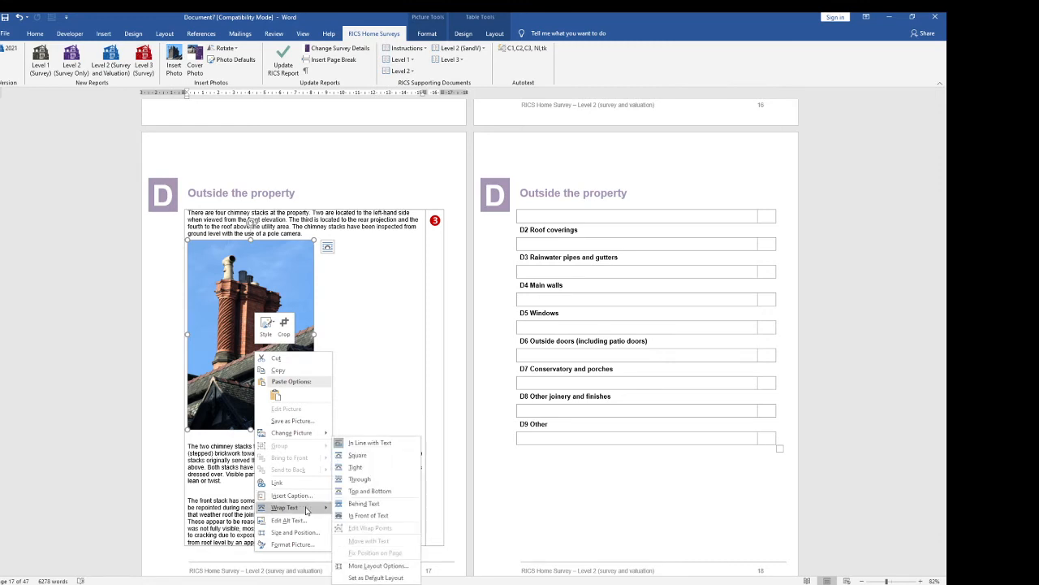
{"action": "mouse_move", "coordinate": [356, 468]}
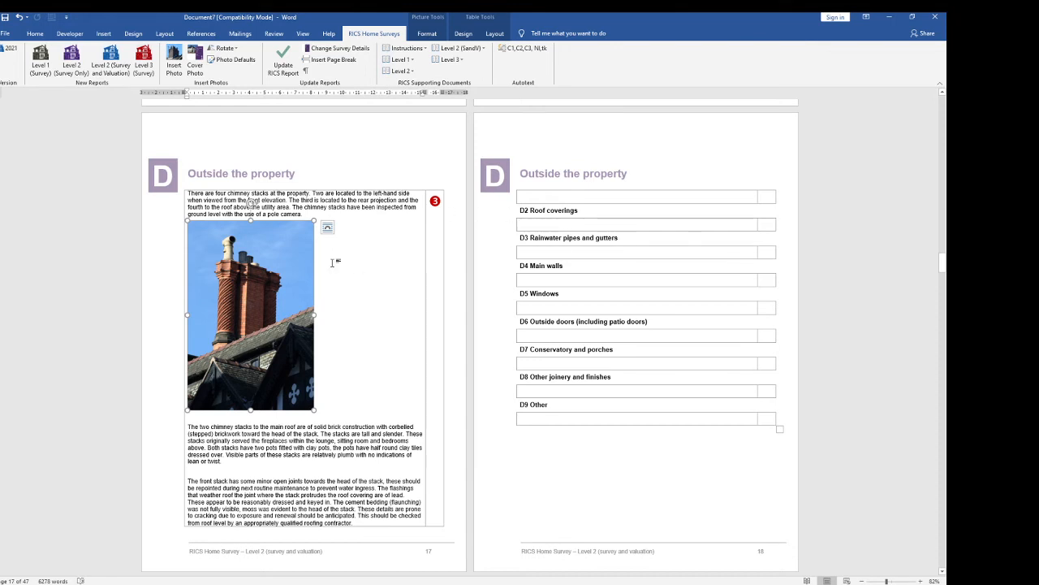
{"action": "scroll", "scroll_direction": "down", "scroll_amount": 3}
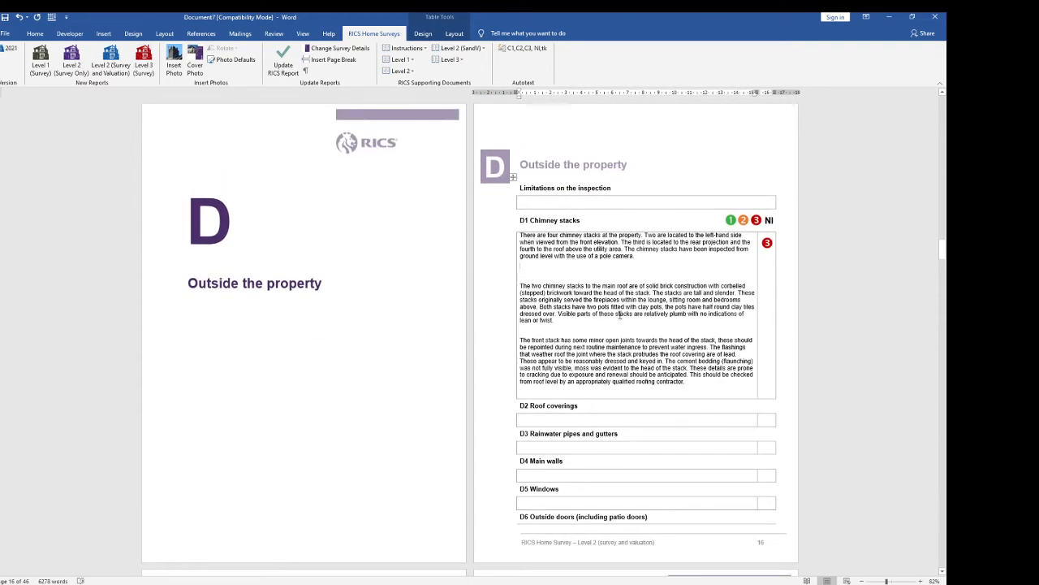
Rate D2 Roof coverings C2, D3 Rainwater pipes C1 and mark D4 Main walls NI.
{"action": "scroll", "scroll_direction": "down", "scroll_amount": 3}
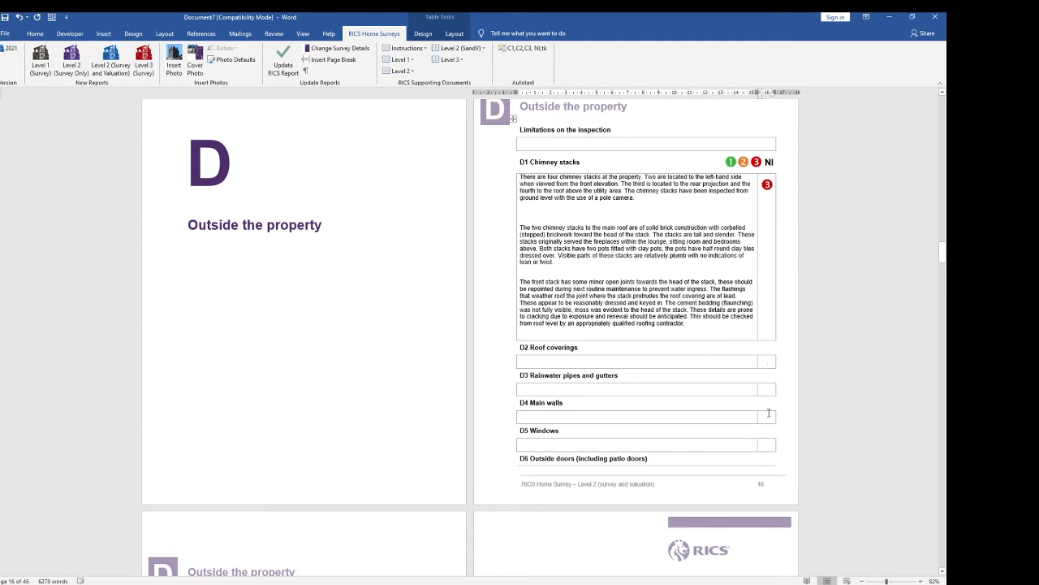
{"action": "type", "text": "C2"}
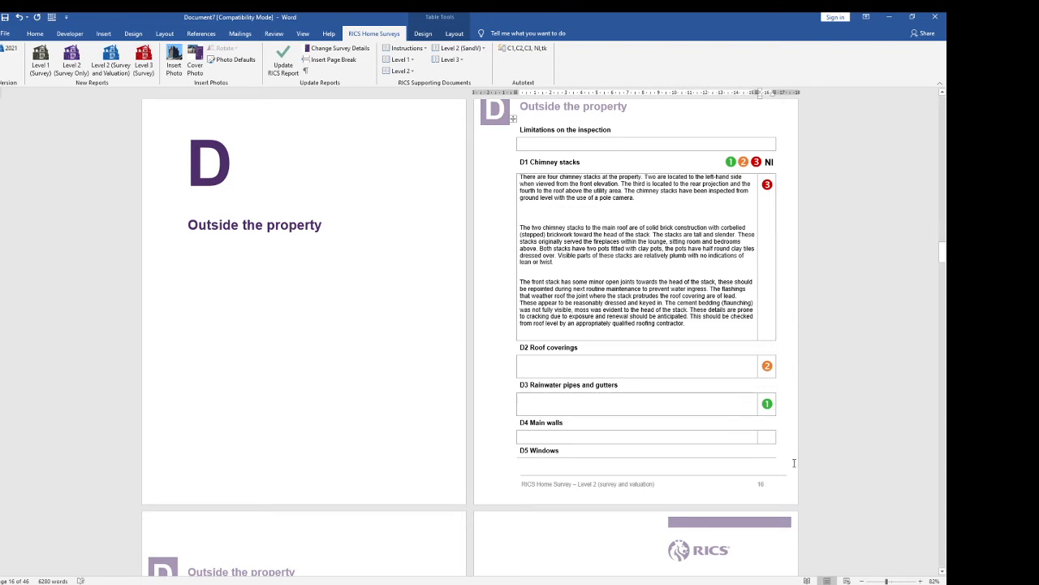
{"action": "type", "text": "nl"}
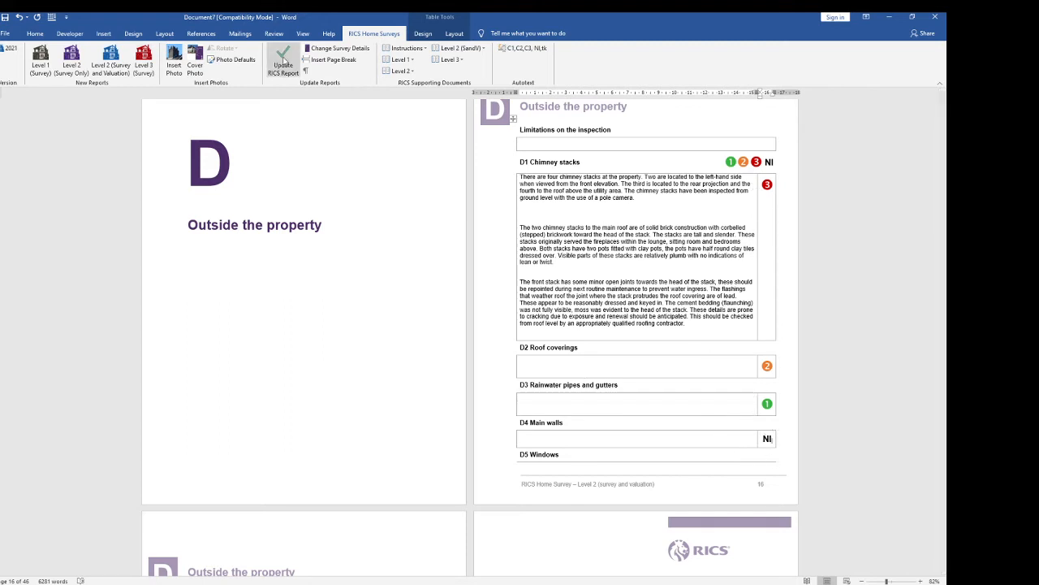
{"action": "mouse_move", "coordinate": [282, 62]}
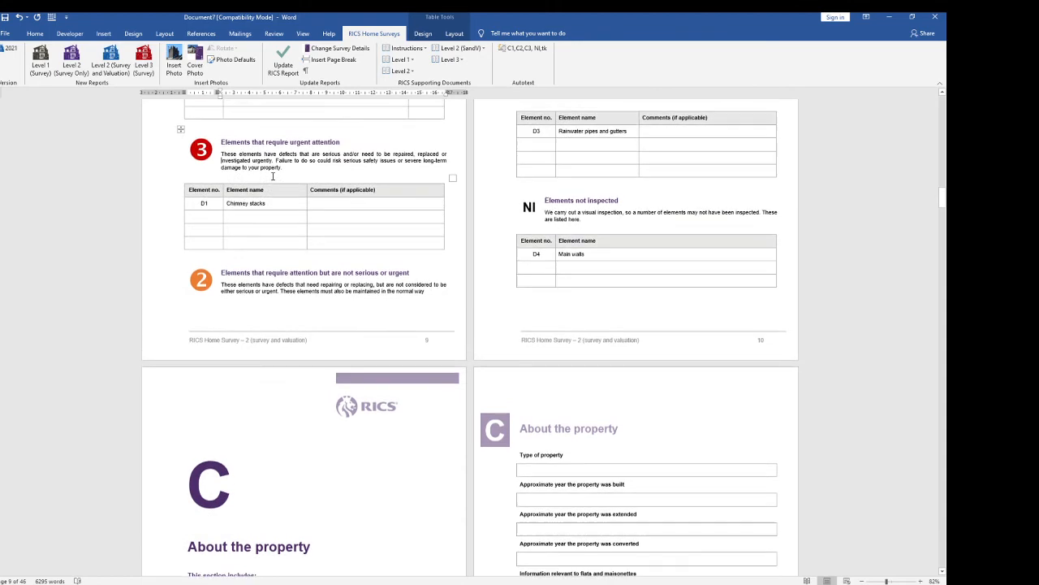
Scroll through Section C's About the property, Energy efficiency and Location pages to review them.
{"action": "scroll", "scroll_direction": "down", "scroll_amount": 3}
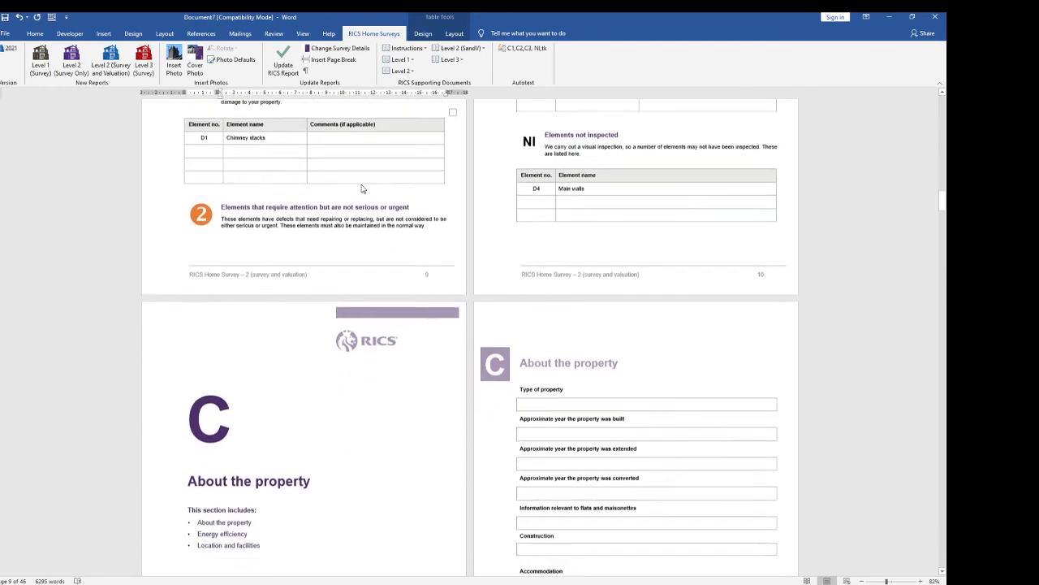
{"action": "scroll", "scroll_direction": "down", "scroll_amount": 3}
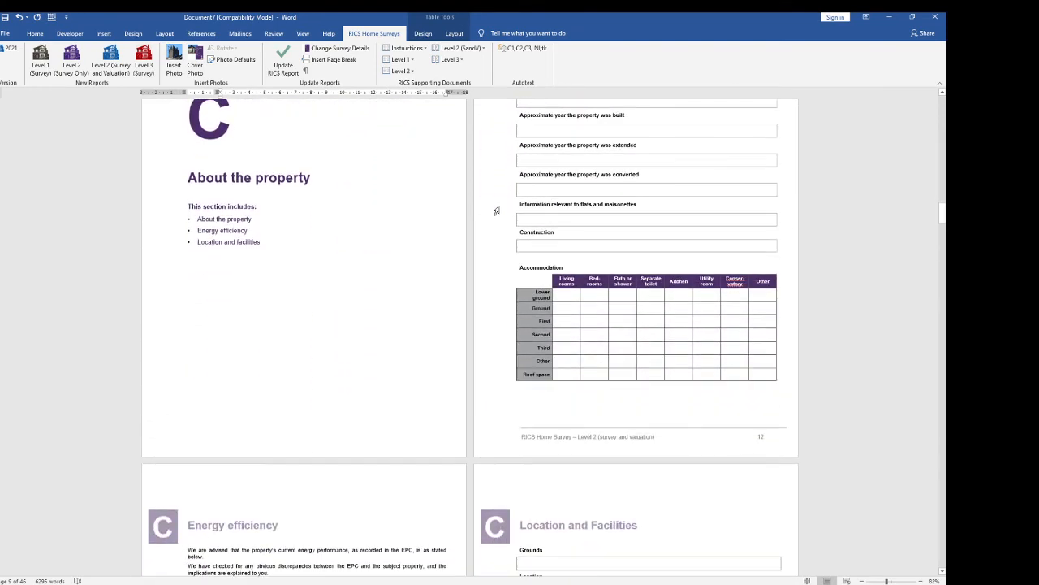
{"action": "scroll", "scroll_direction": "down", "scroll_amount": 3}
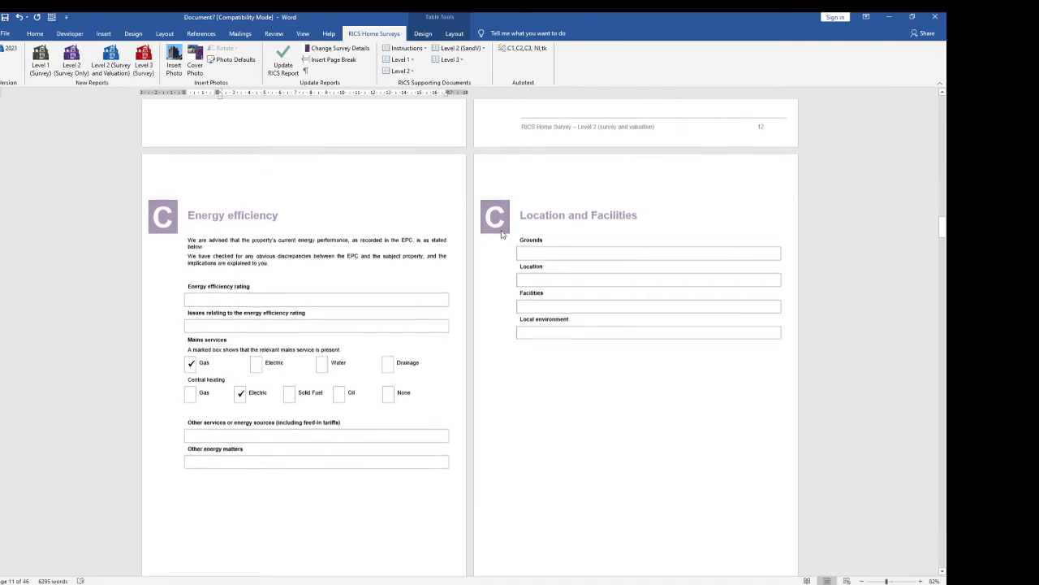
Scroll down through section D to reach D4 Main walls and D5 Windows.
{"action": "scroll", "scroll_direction": "down", "scroll_amount": 3}
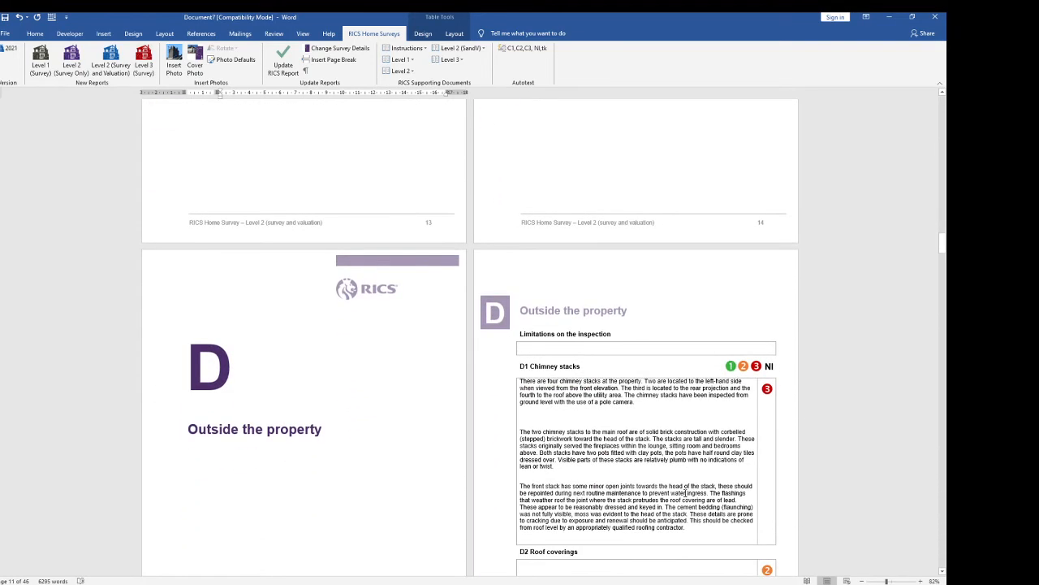
{"action": "scroll", "scroll_direction": "down", "scroll_amount": 3}
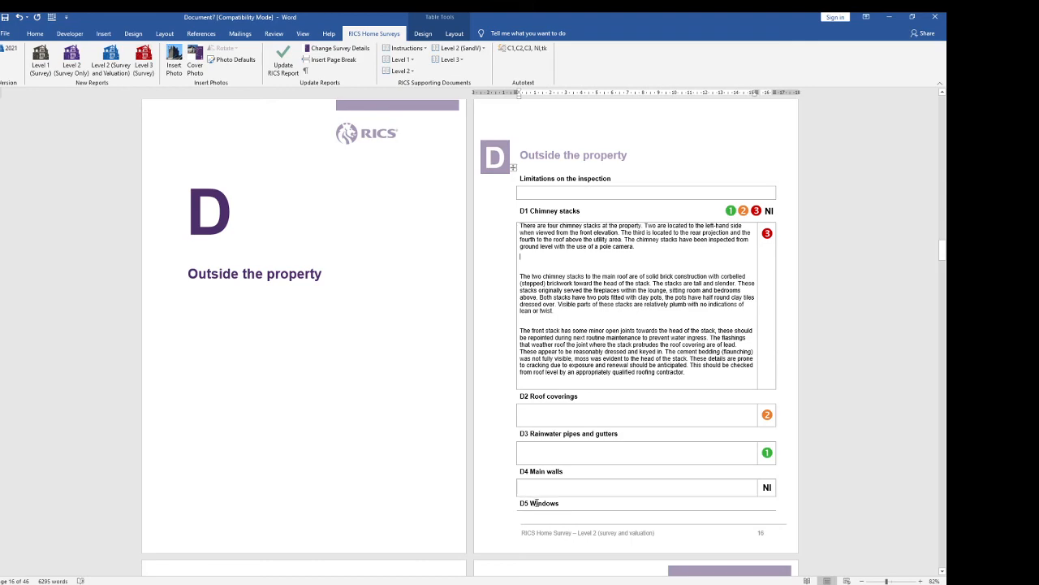
{"action": "scroll", "scroll_direction": "down", "scroll_amount": 3}
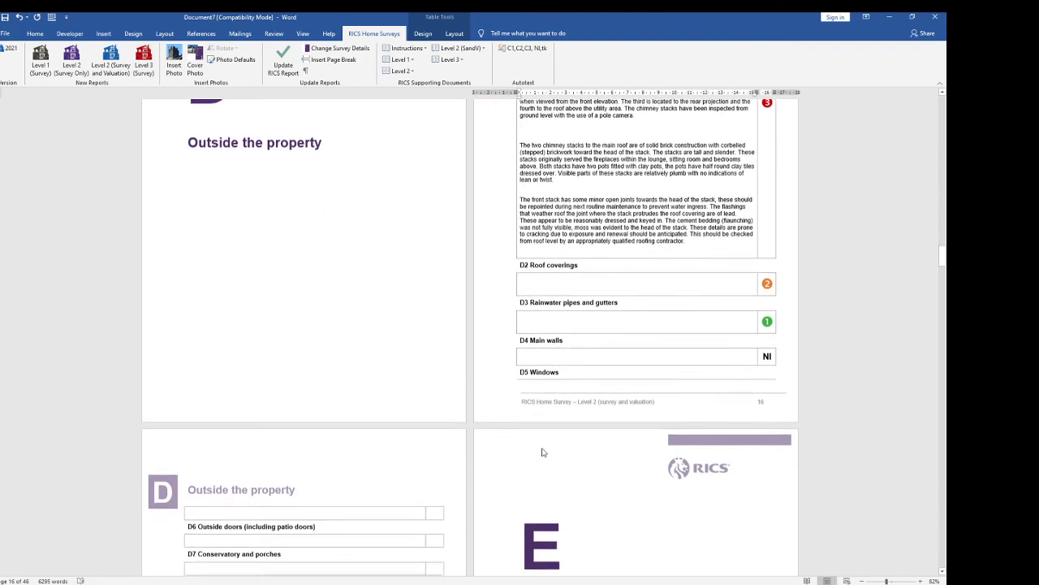
{"action": "scroll", "scroll_direction": "down", "scroll_amount": 3}
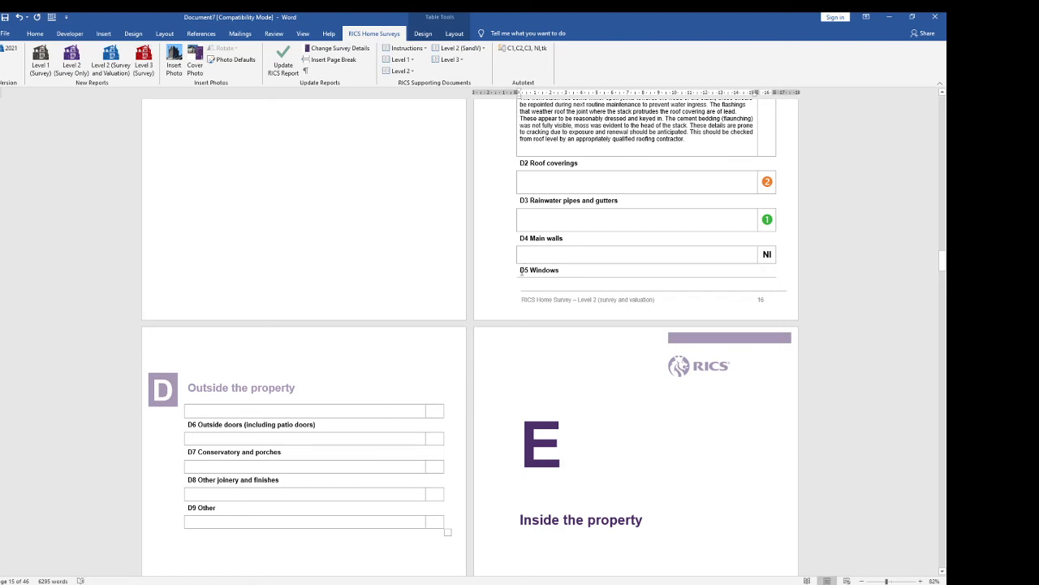
{"action": "mouse_move", "coordinate": [523, 290]}
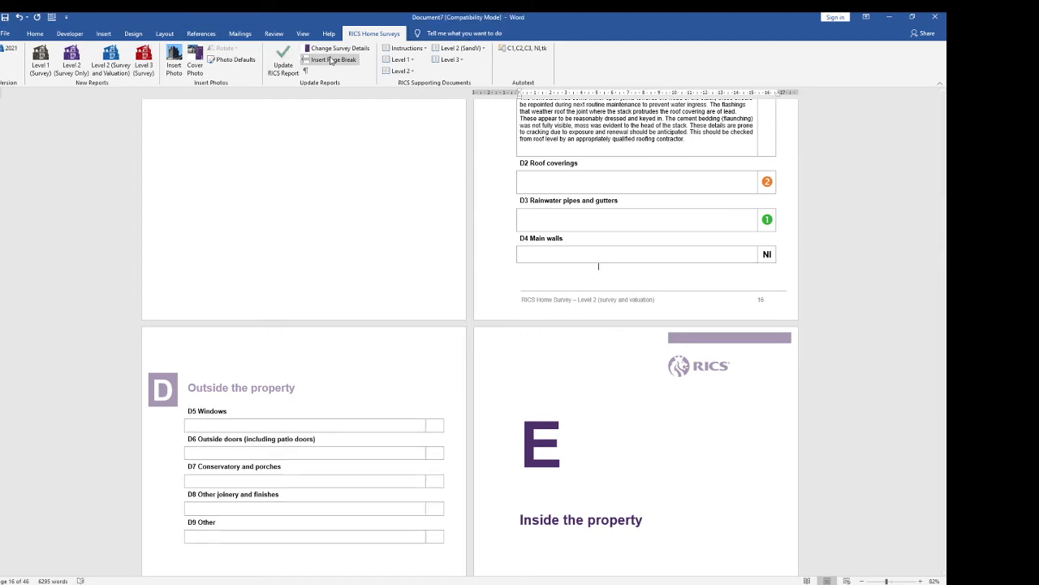
{"action": "scroll", "scroll_direction": "down", "scroll_amount": 3}
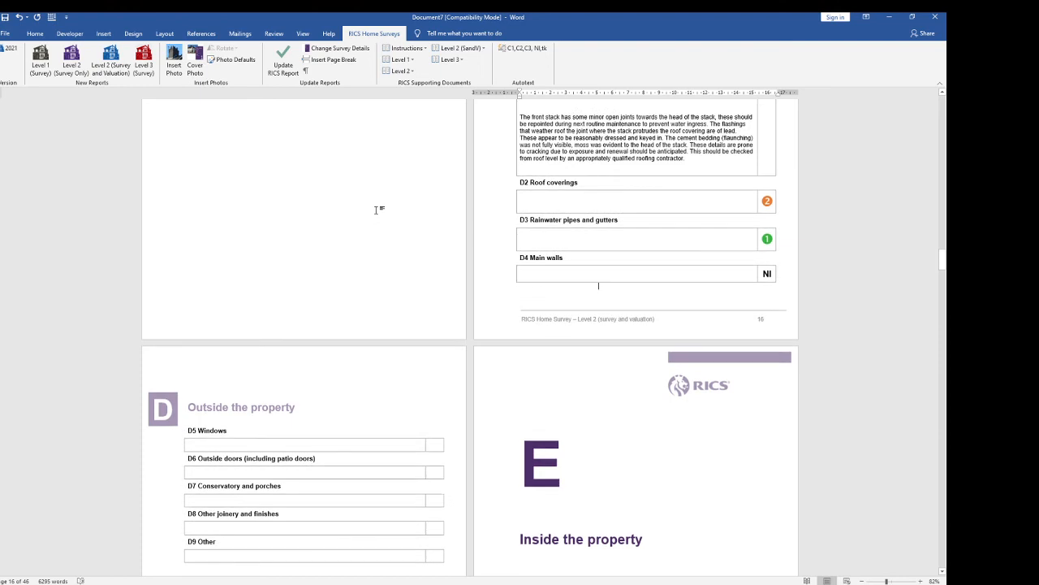
{"action": "mouse_move", "coordinate": [251, 68]}
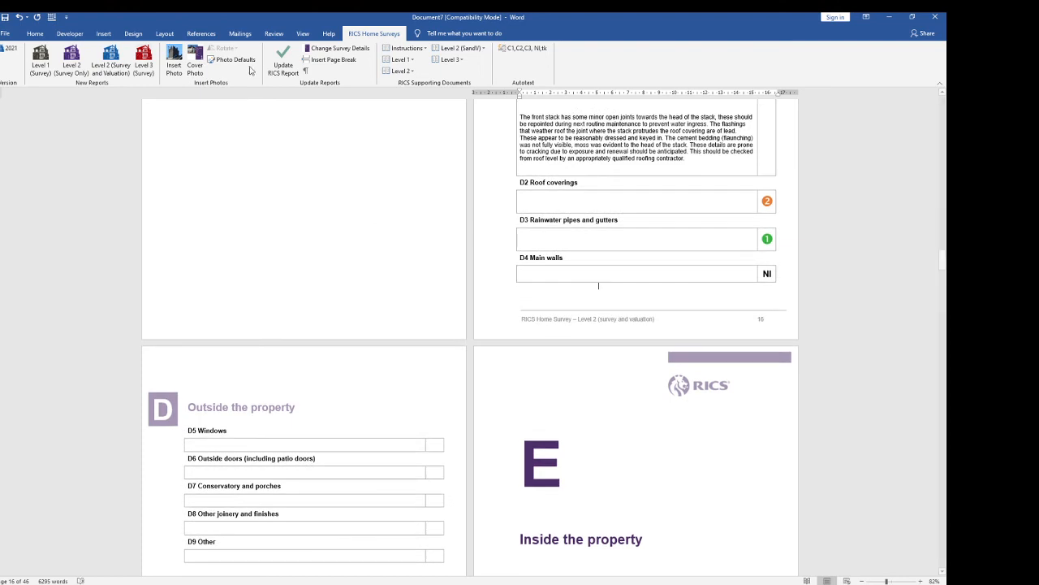
{"action": "mouse_move", "coordinate": [380, 76]}
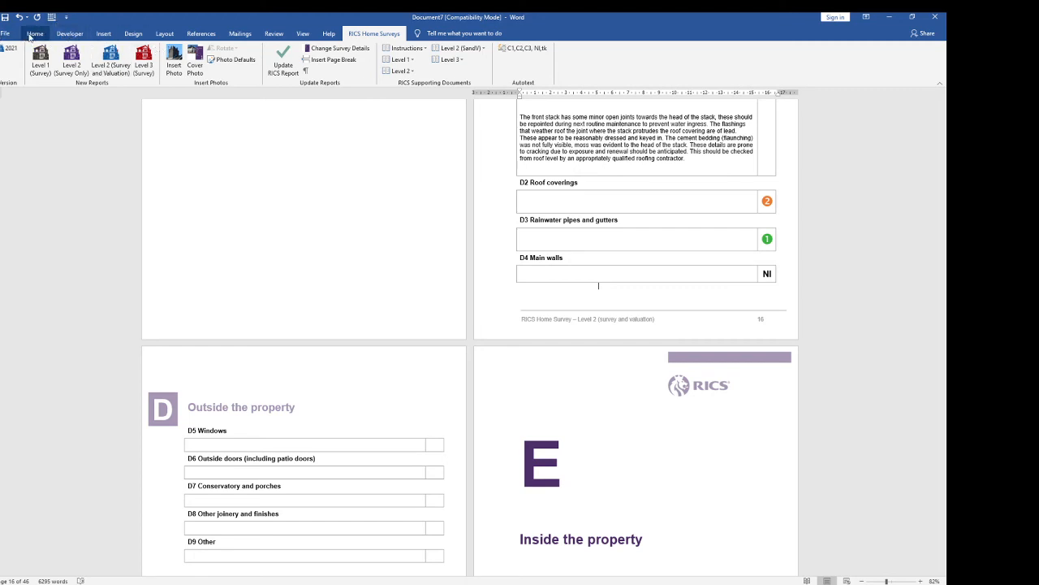
Switch to the Home tab ready to show formatting marks.
{"action": "left_click", "coordinate": [35, 32]}
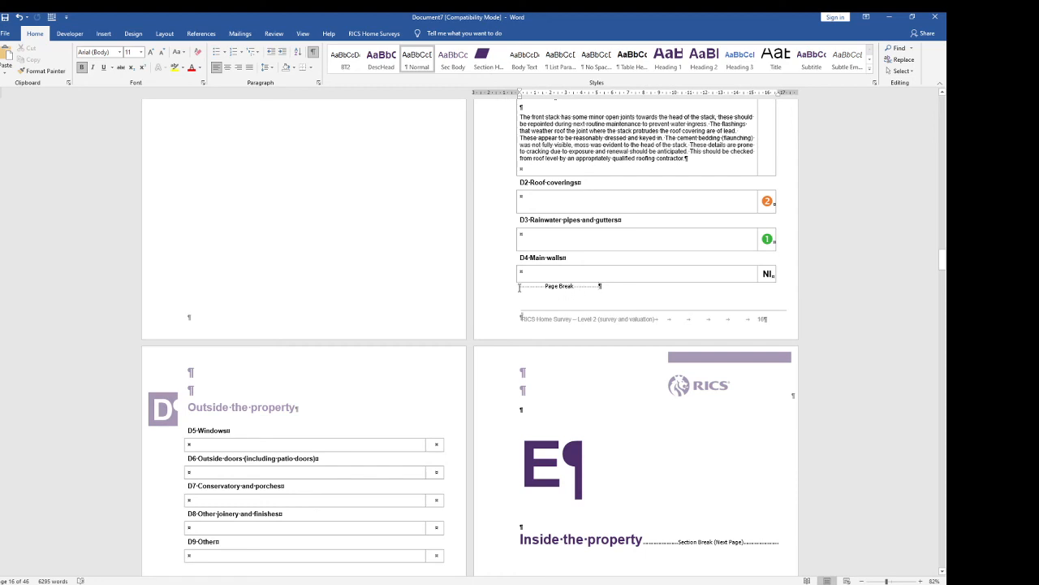
{"action": "mouse_move", "coordinate": [678, 390]}
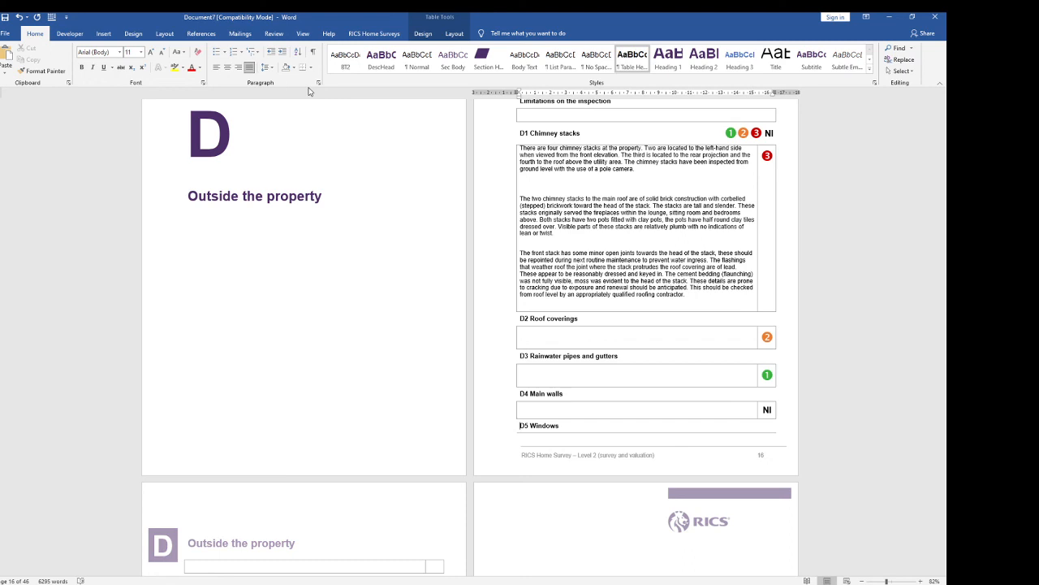
{"action": "mouse_move", "coordinate": [420, 123]}
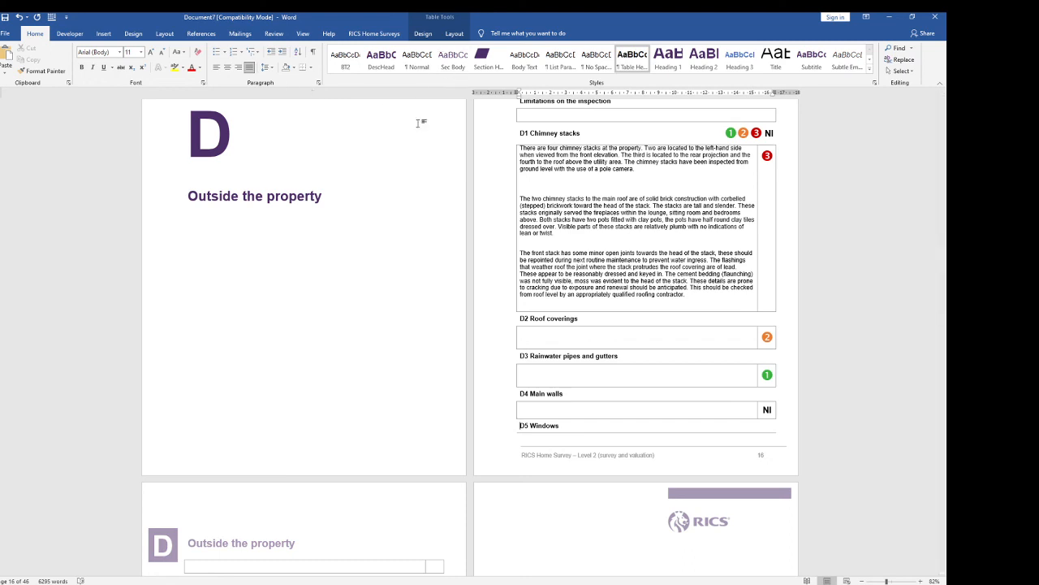
{"action": "scroll", "scroll_direction": "down", "scroll_amount": 3}
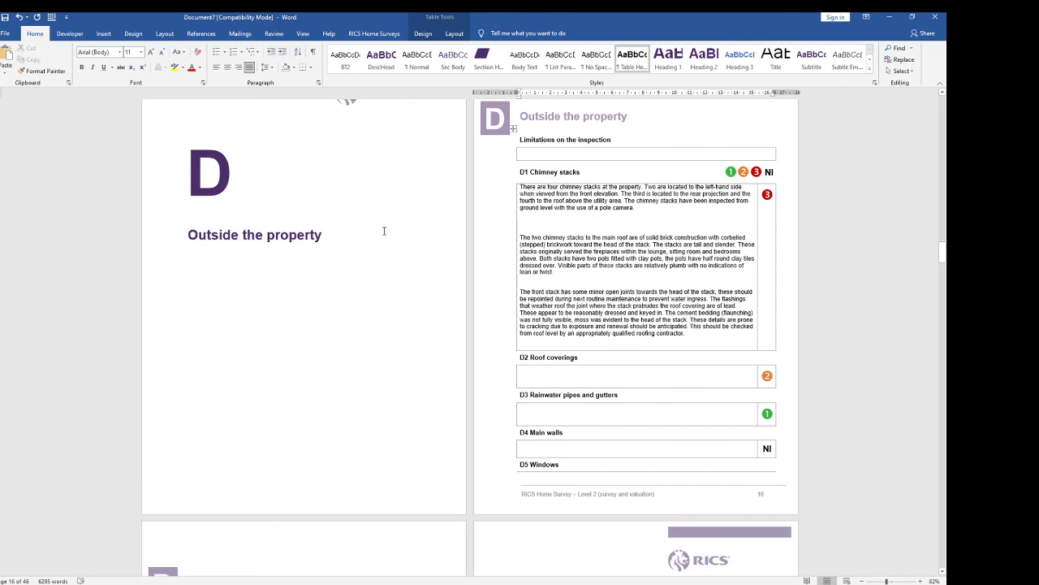
{"action": "scroll", "scroll_direction": "down", "scroll_amount": 3}
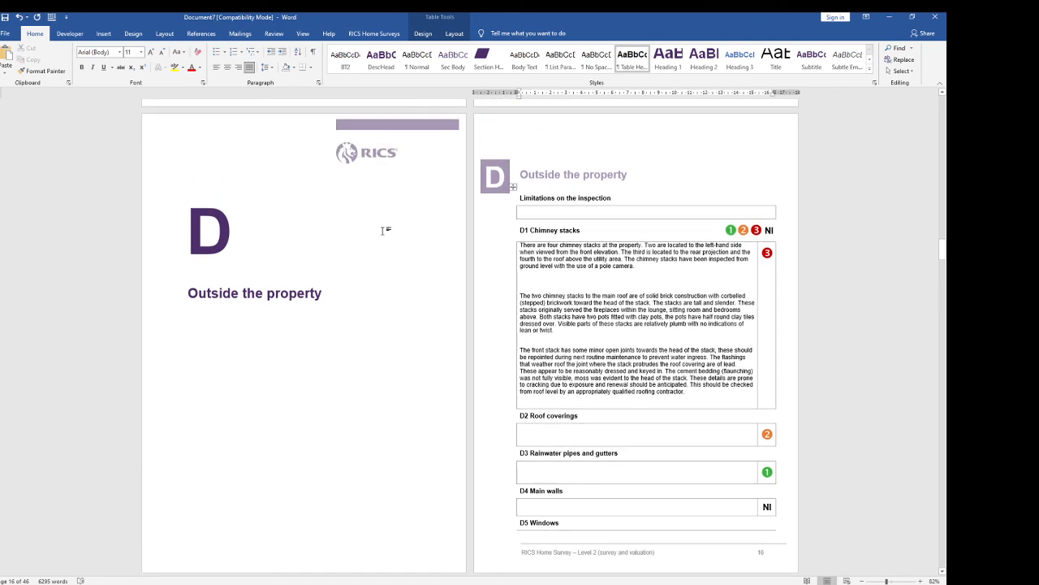